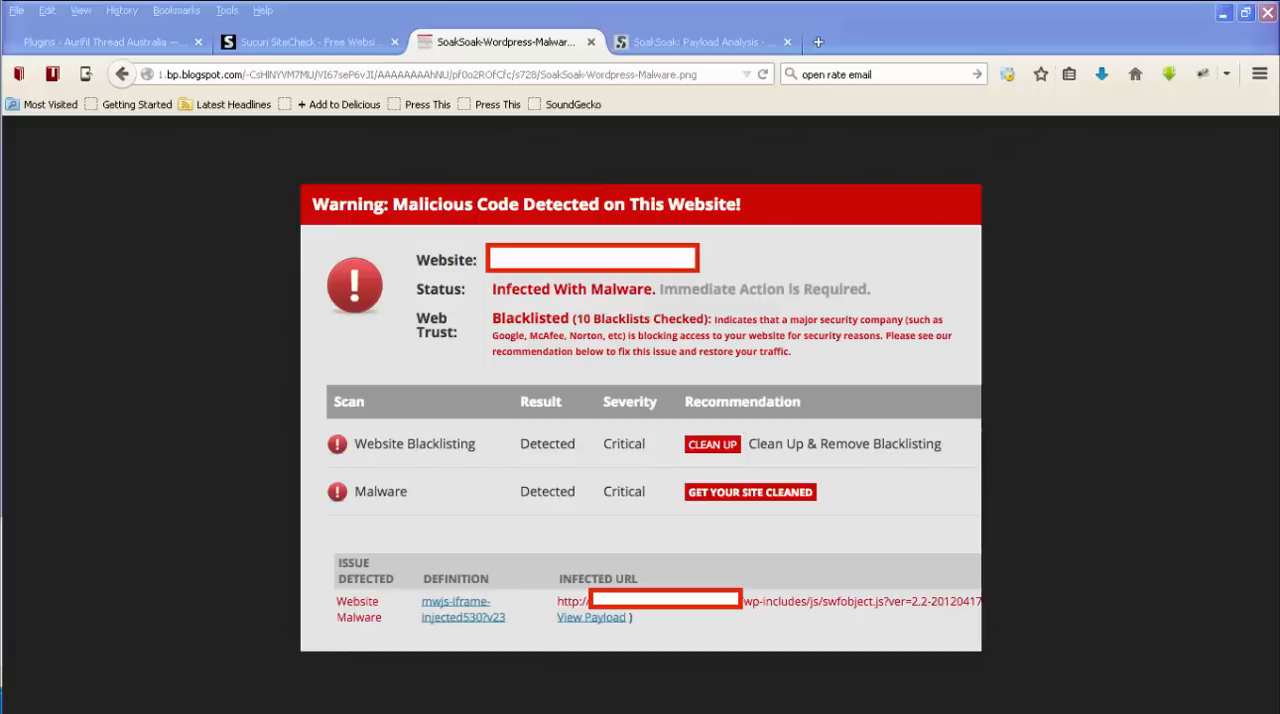
Step: Show the WordPress Plugins list filtered to the 16 inactive plugins
click(100, 40)
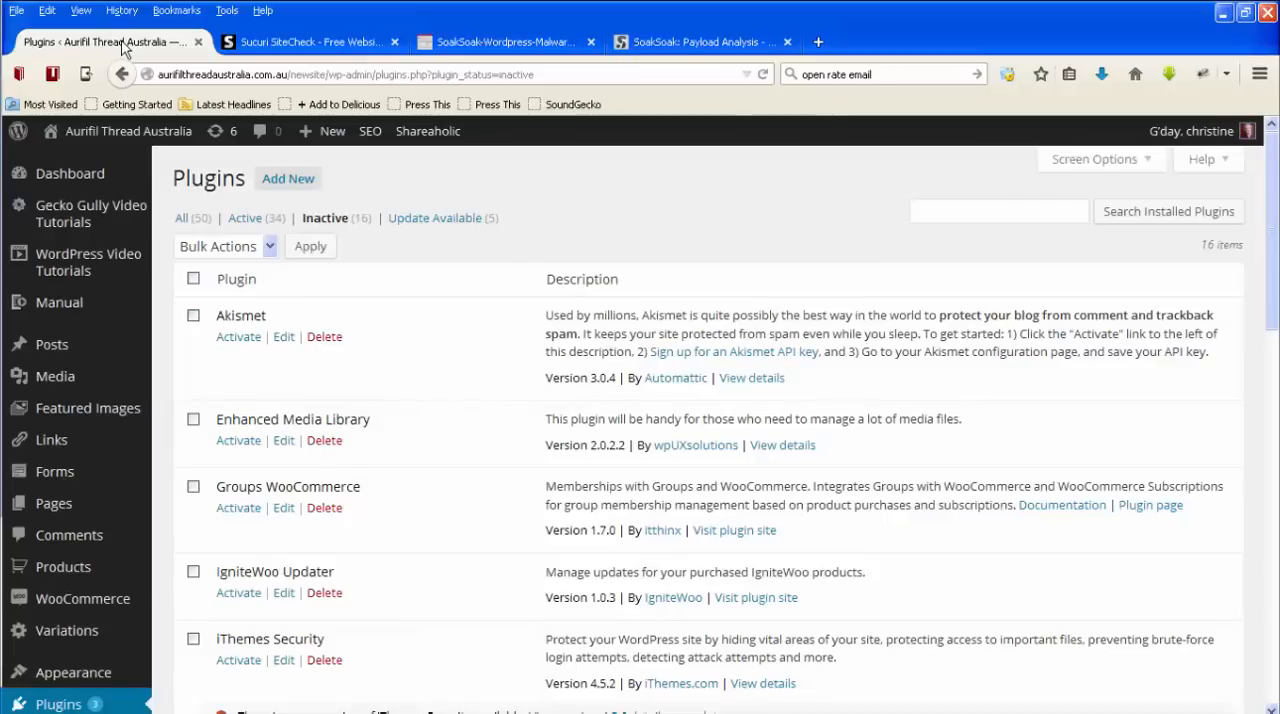
mouse_move(164, 176)
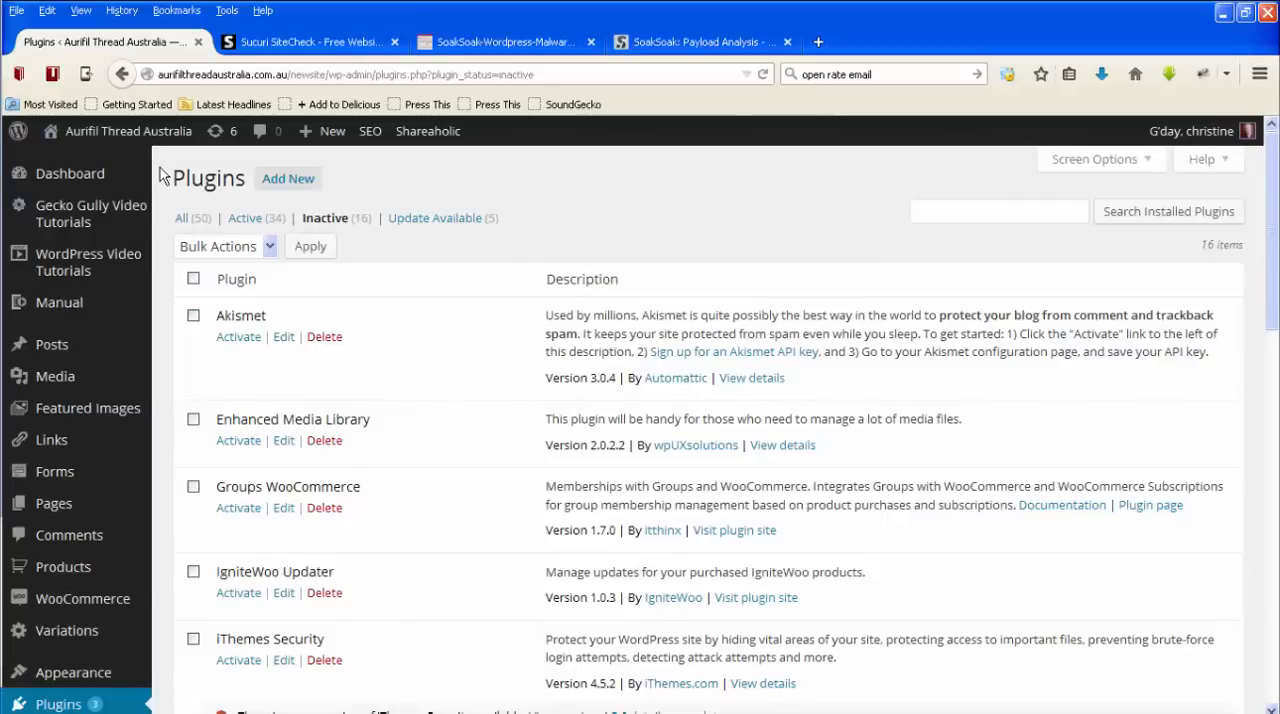
scroll(down, 3)
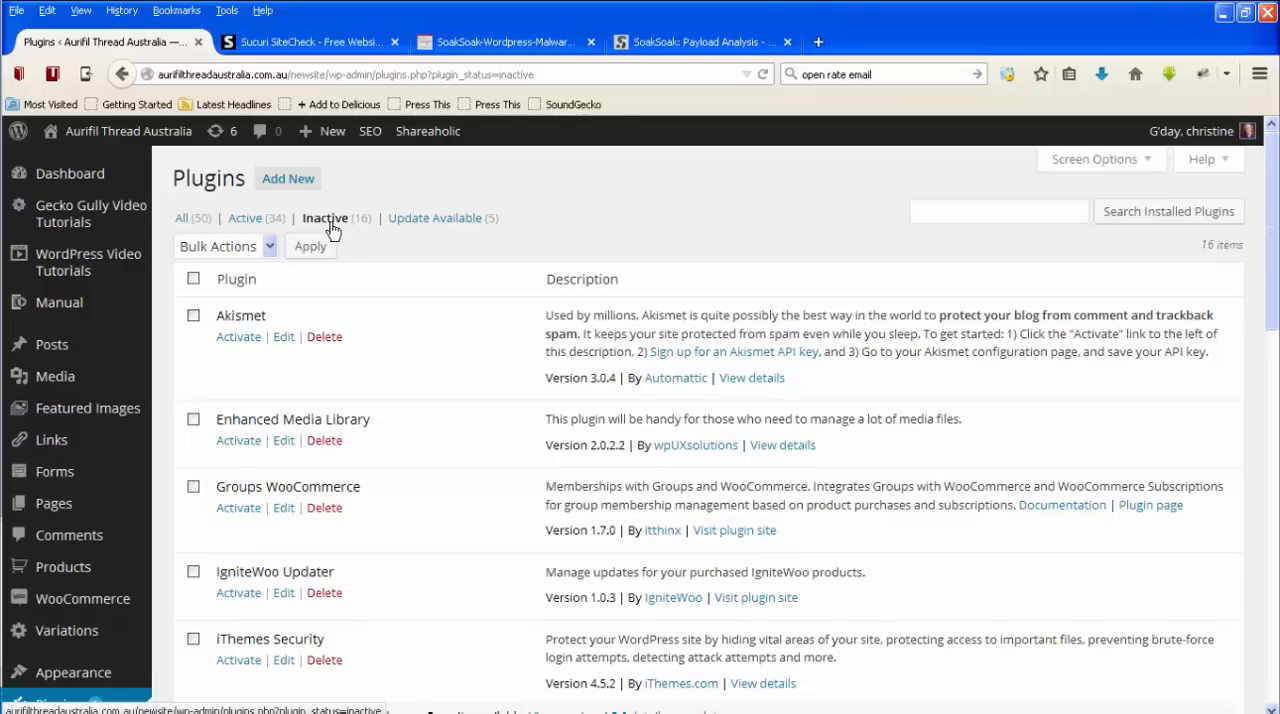
mouse_move(336, 224)
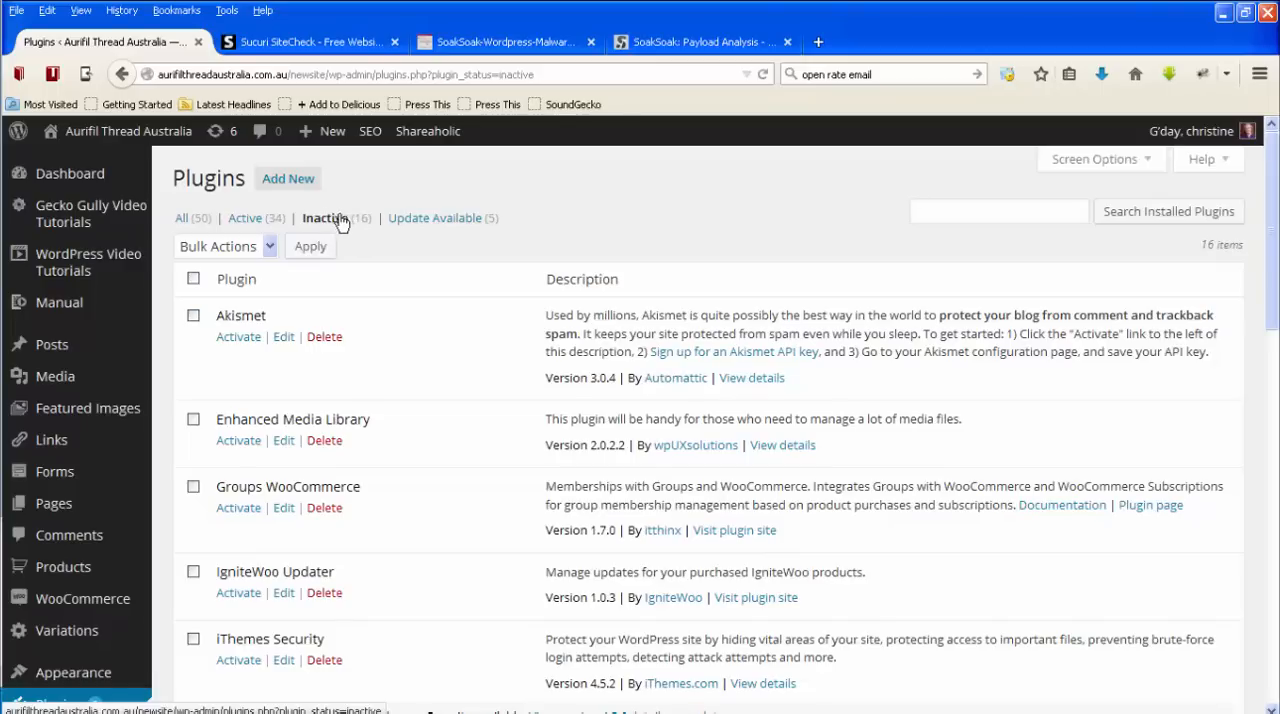
mouse_move(452, 222)
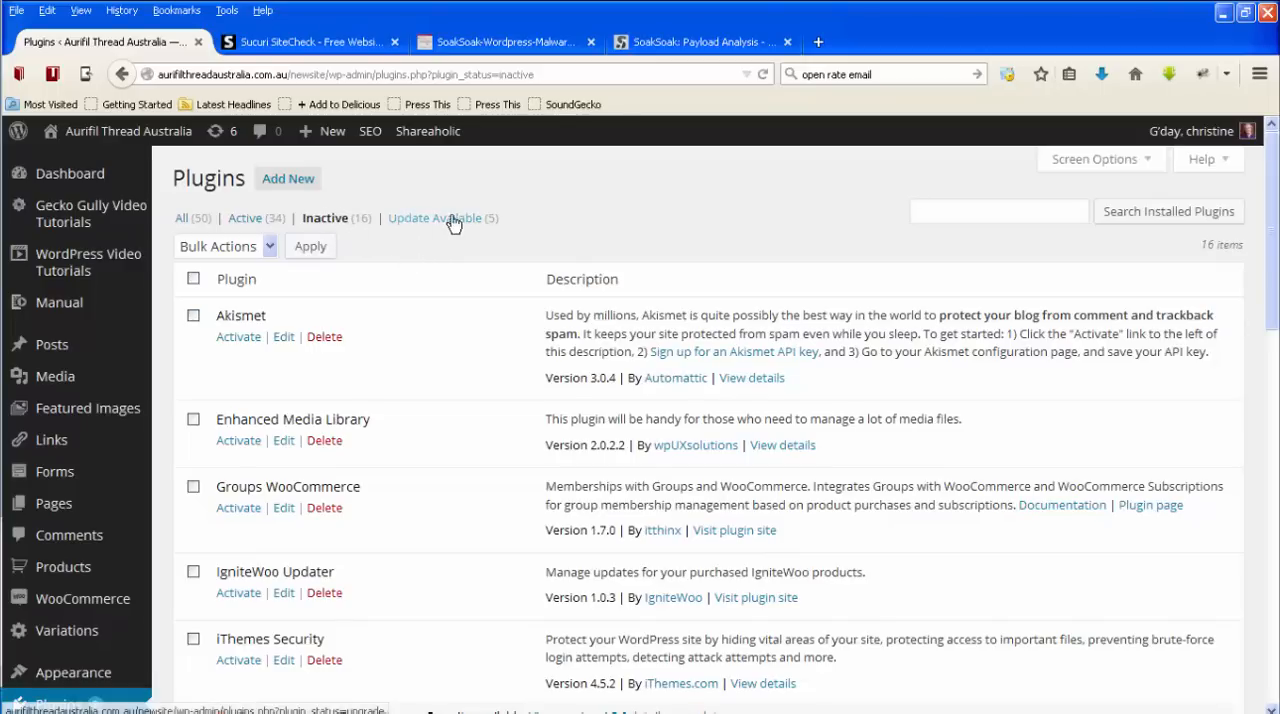
mouse_move(464, 224)
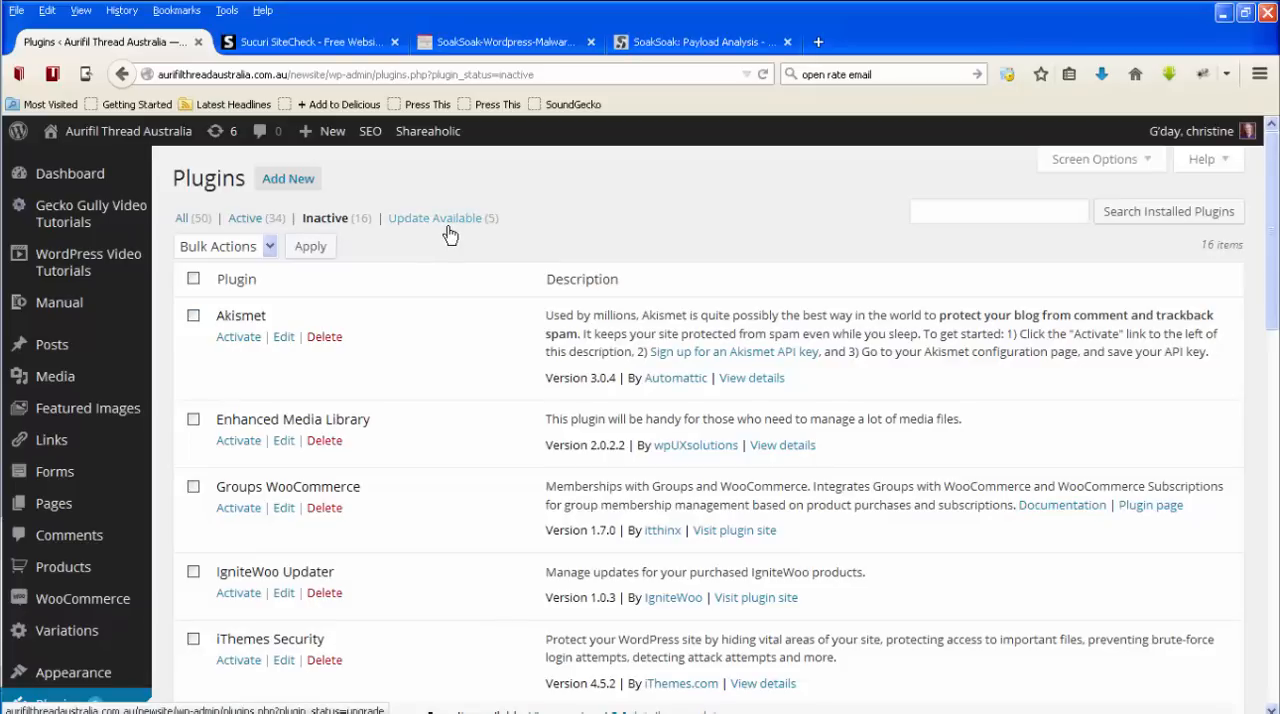
mouse_move(436, 222)
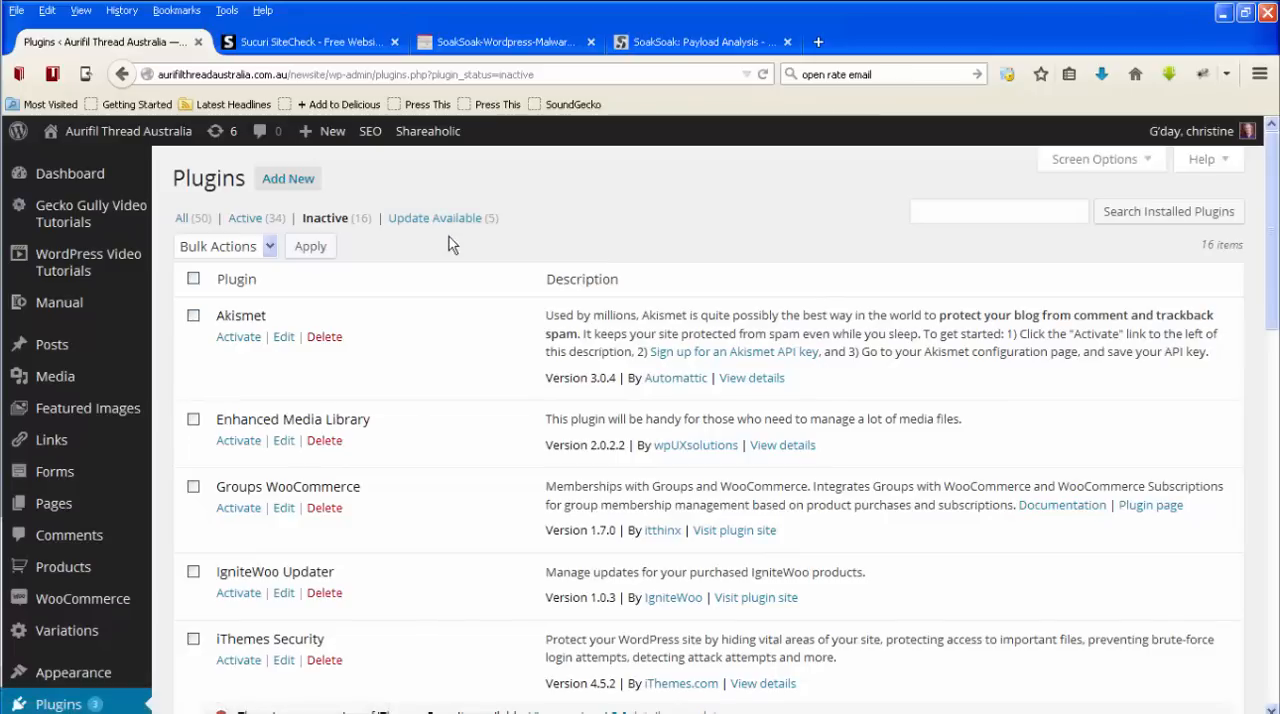
mouse_move(392, 264)
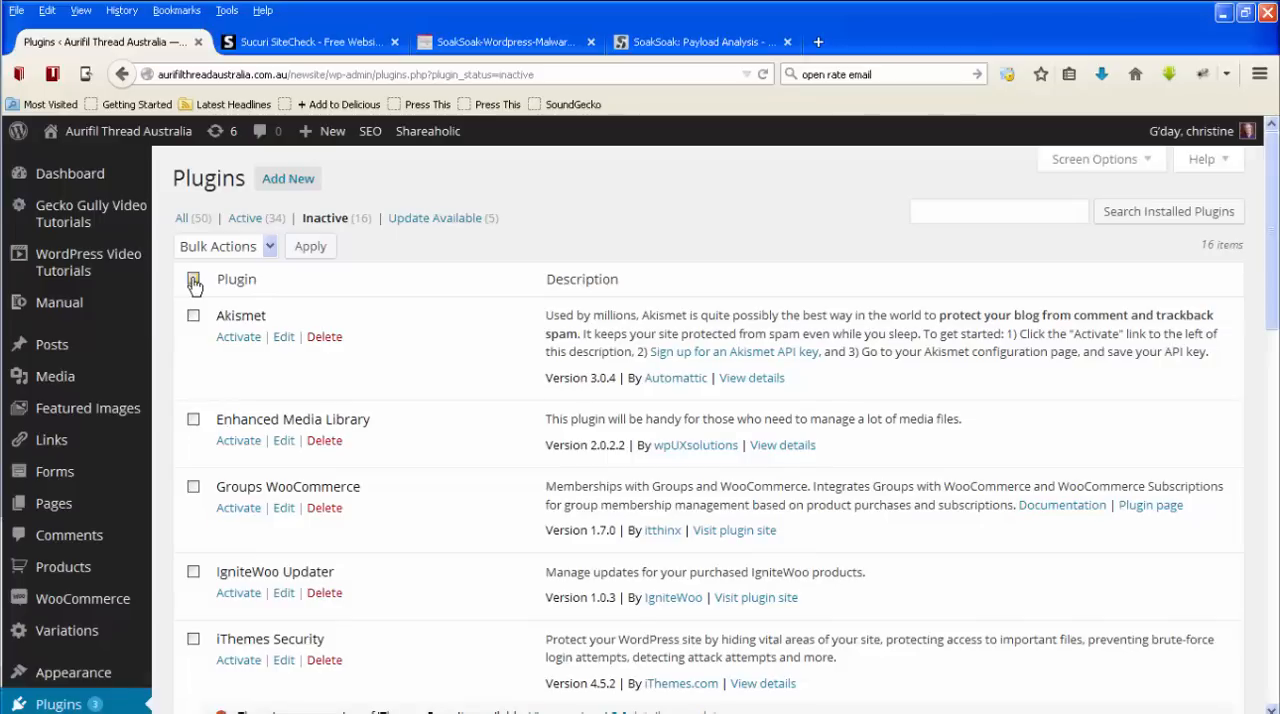
Step: Select all inactive plugins for bulk deletion, then move to the Sucuri SiteCheck page
click(192, 280)
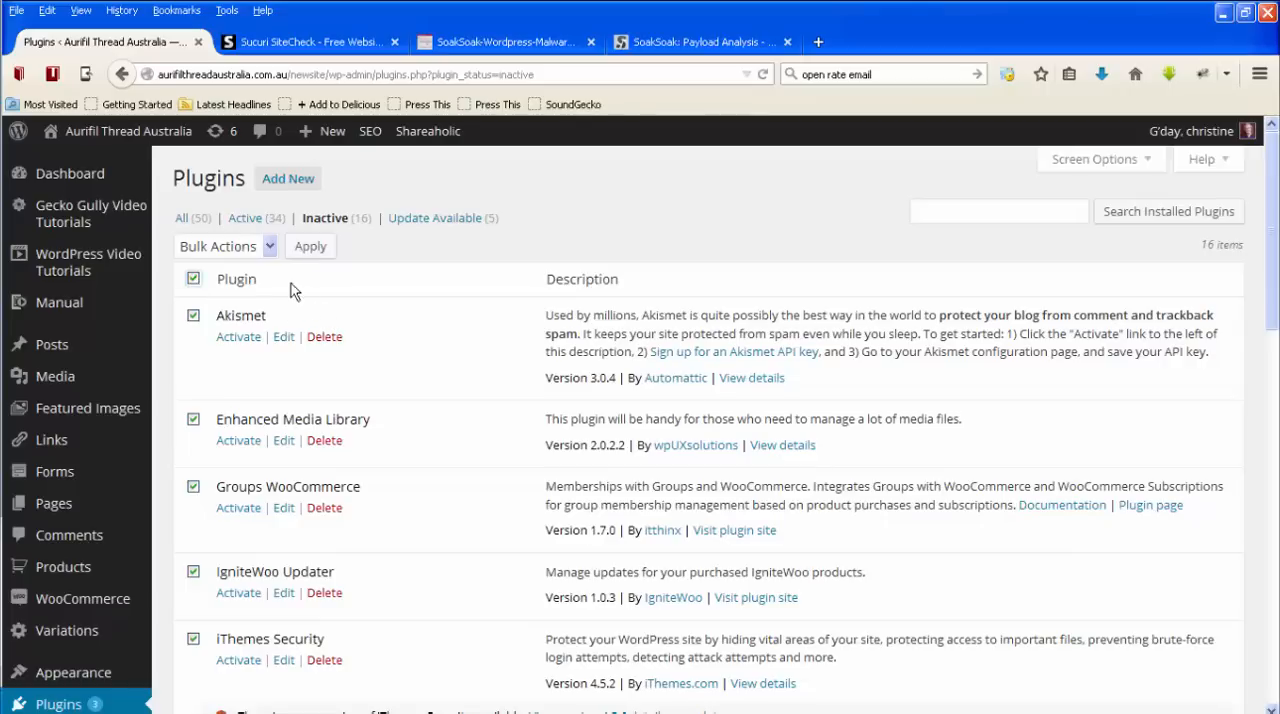
mouse_move(270, 278)
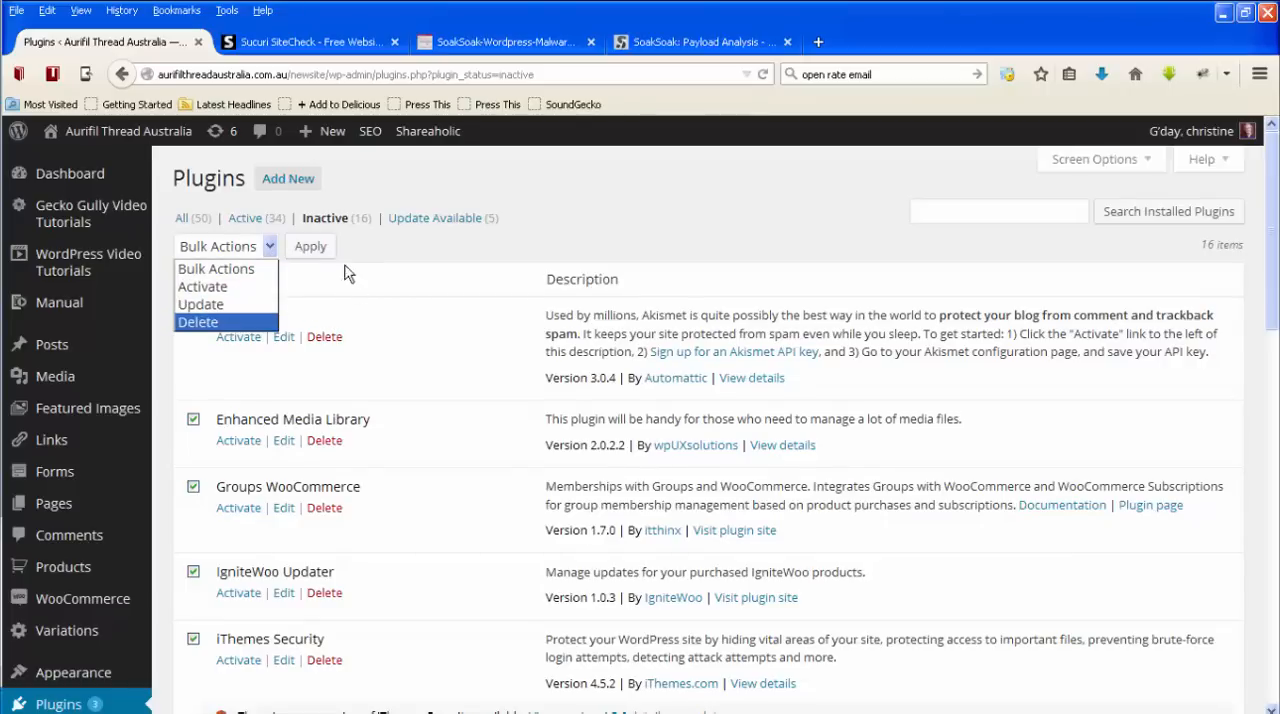
mouse_move(398, 308)
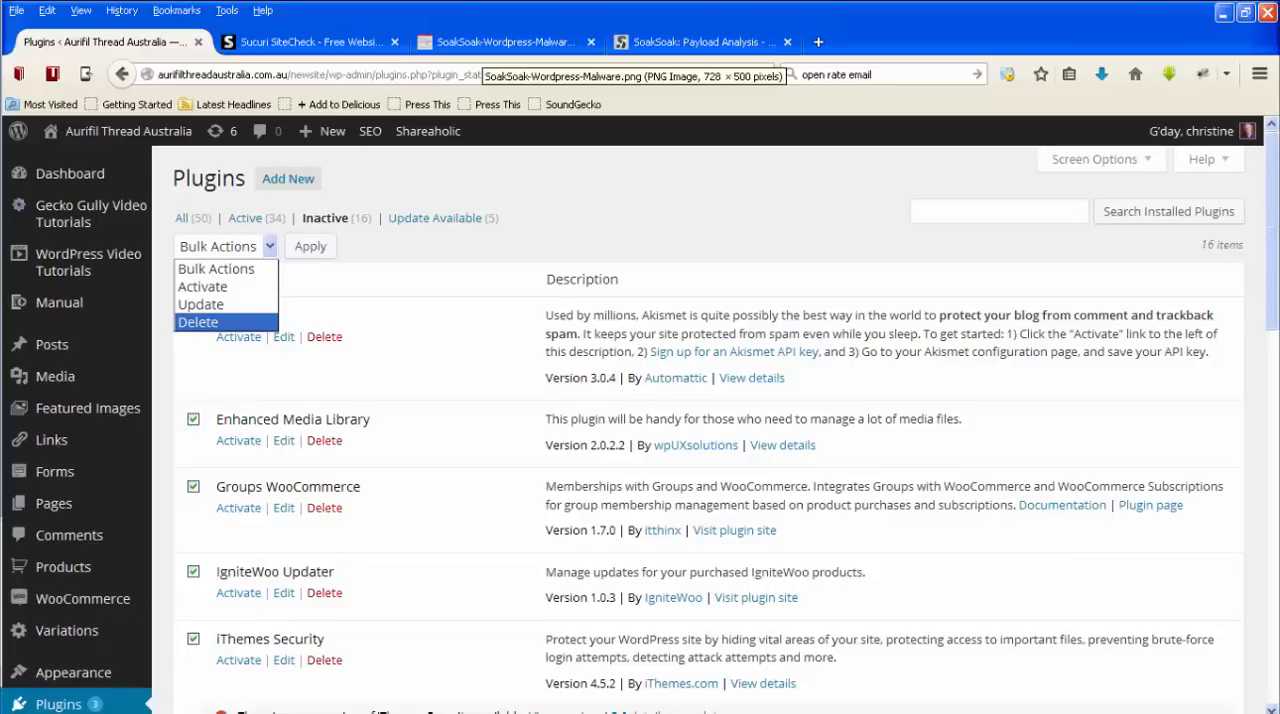
click(310, 42)
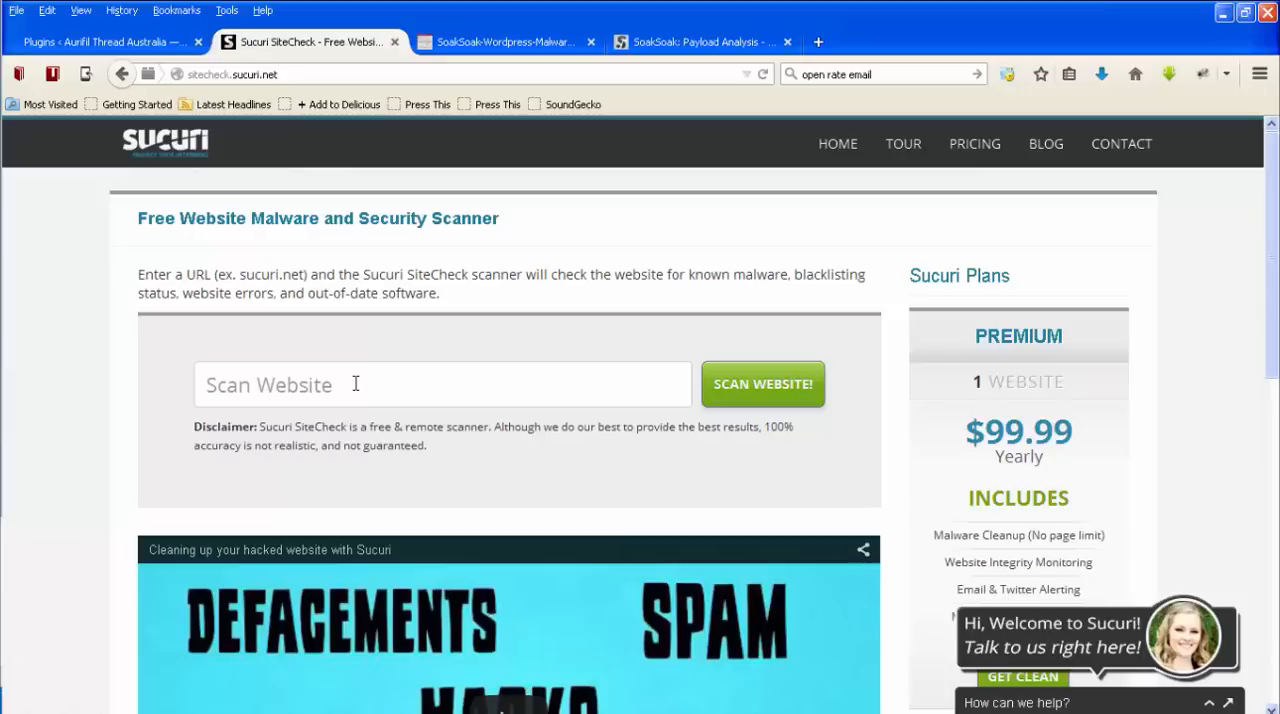
click(444, 384)
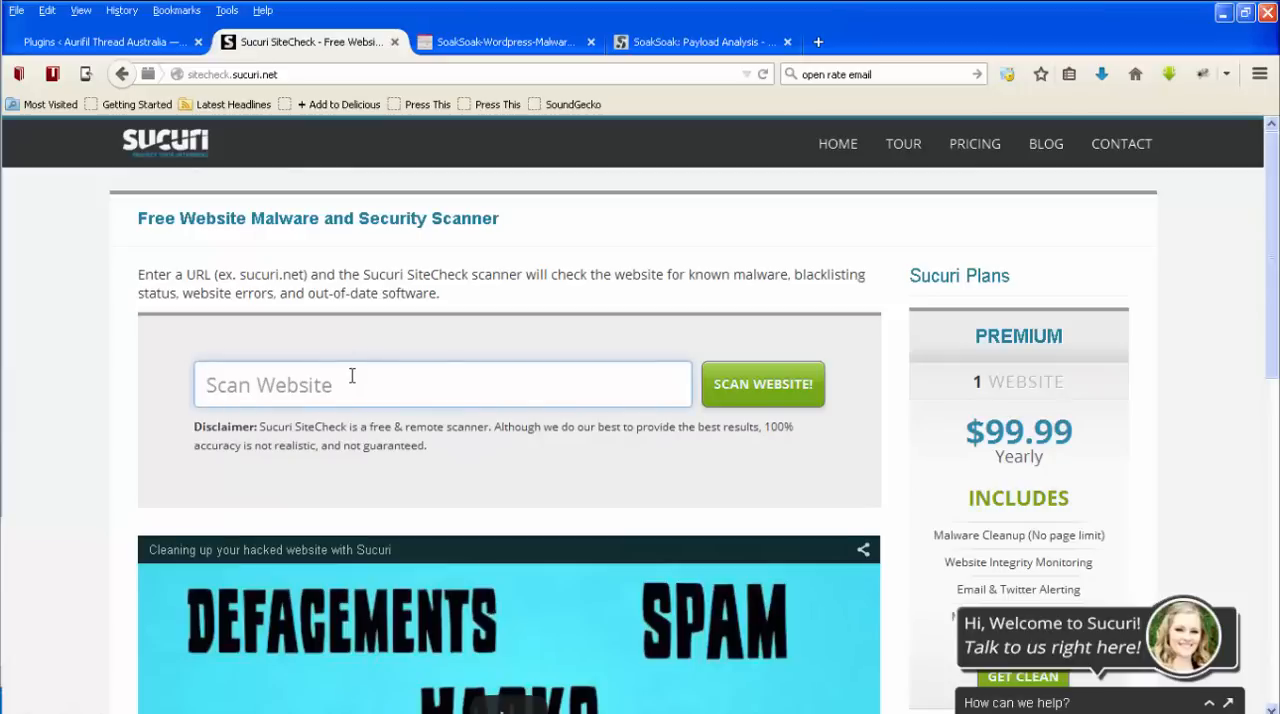
mouse_move(784, 400)
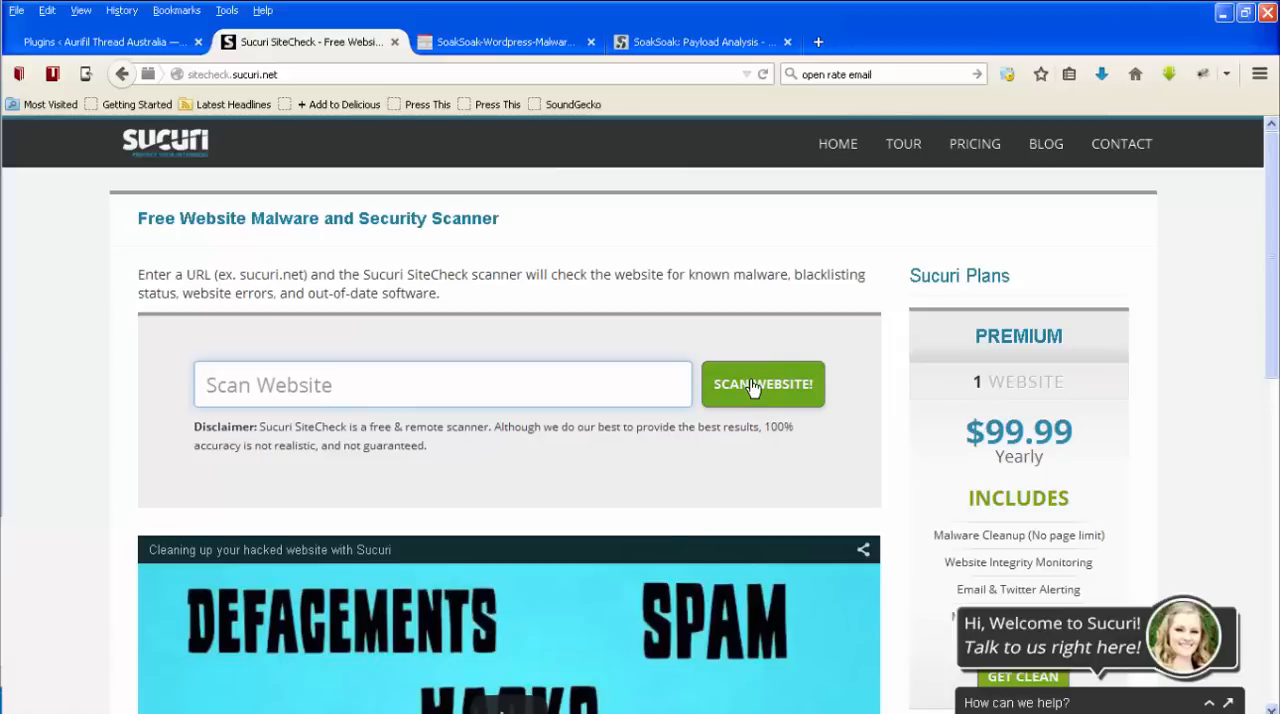
click(442, 384)
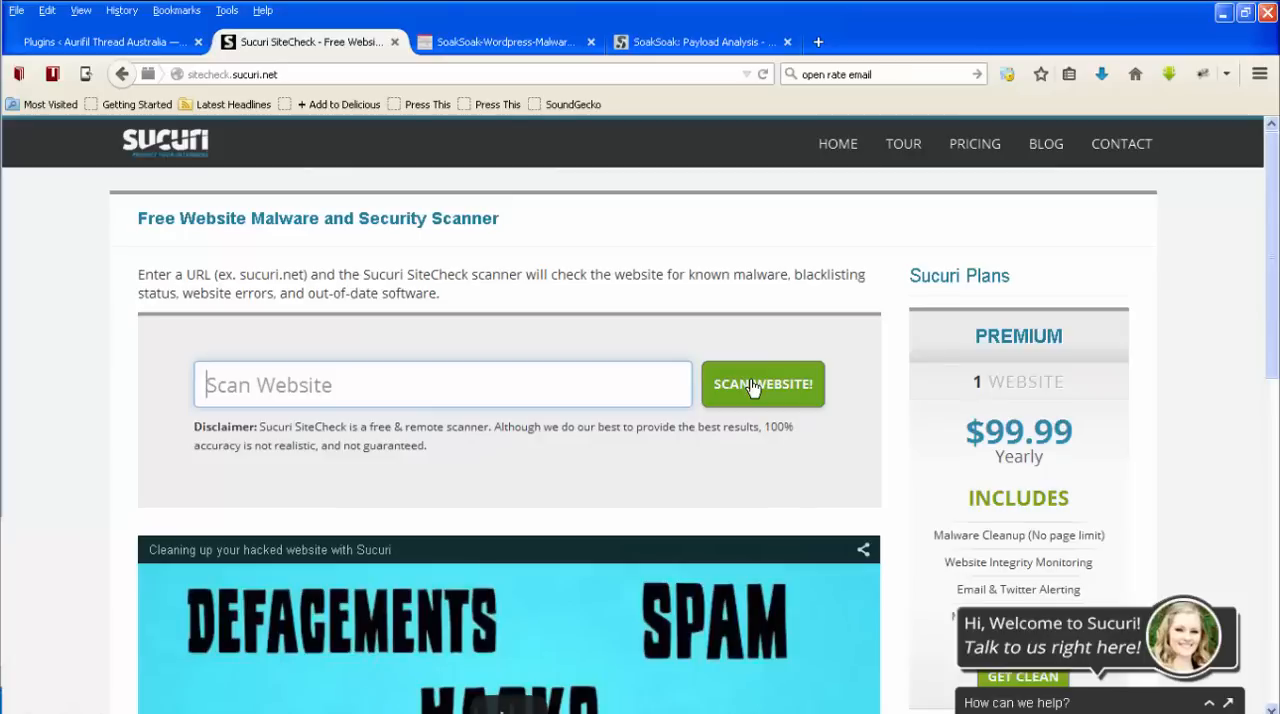
mouse_move(1232, 438)
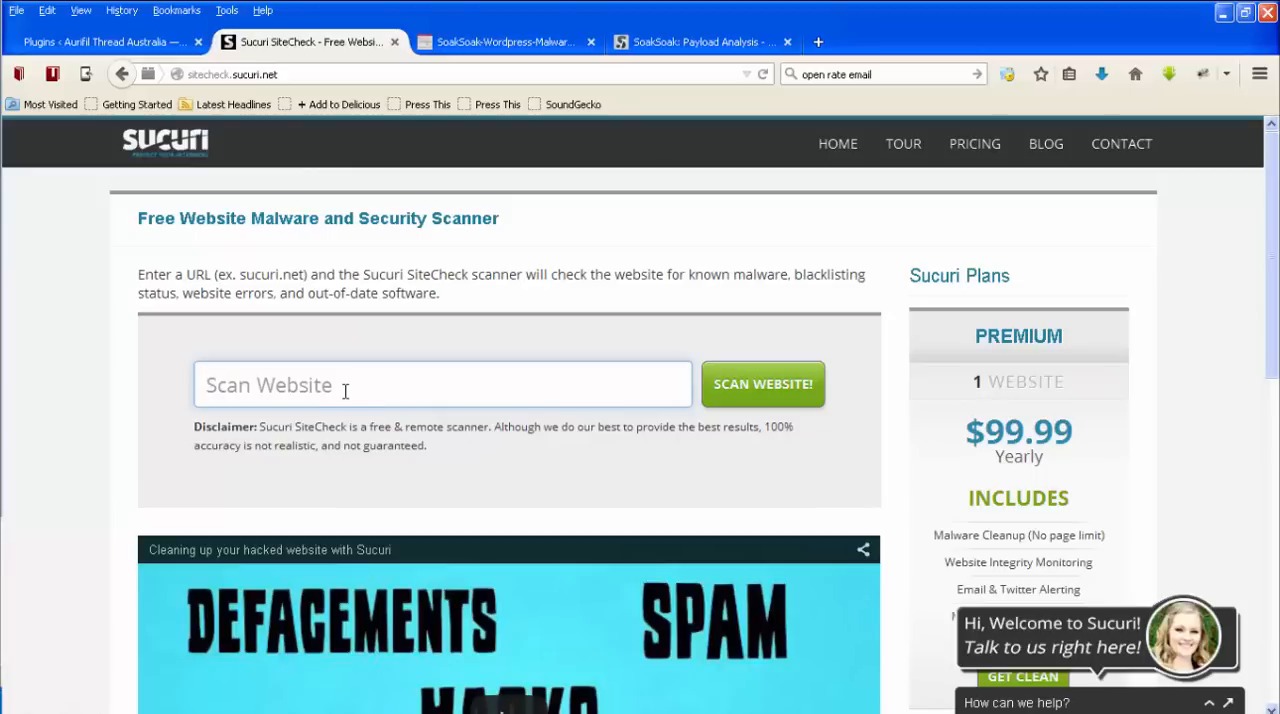
mouse_move(700, 42)
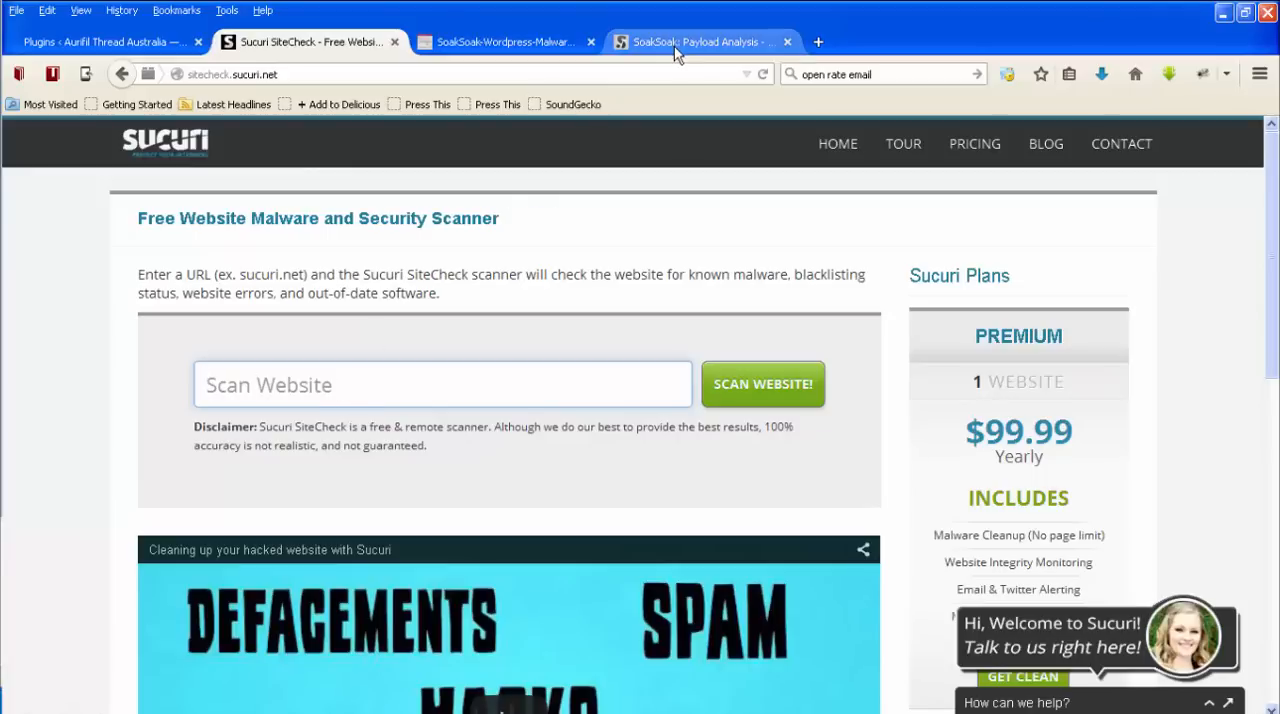
click(700, 42)
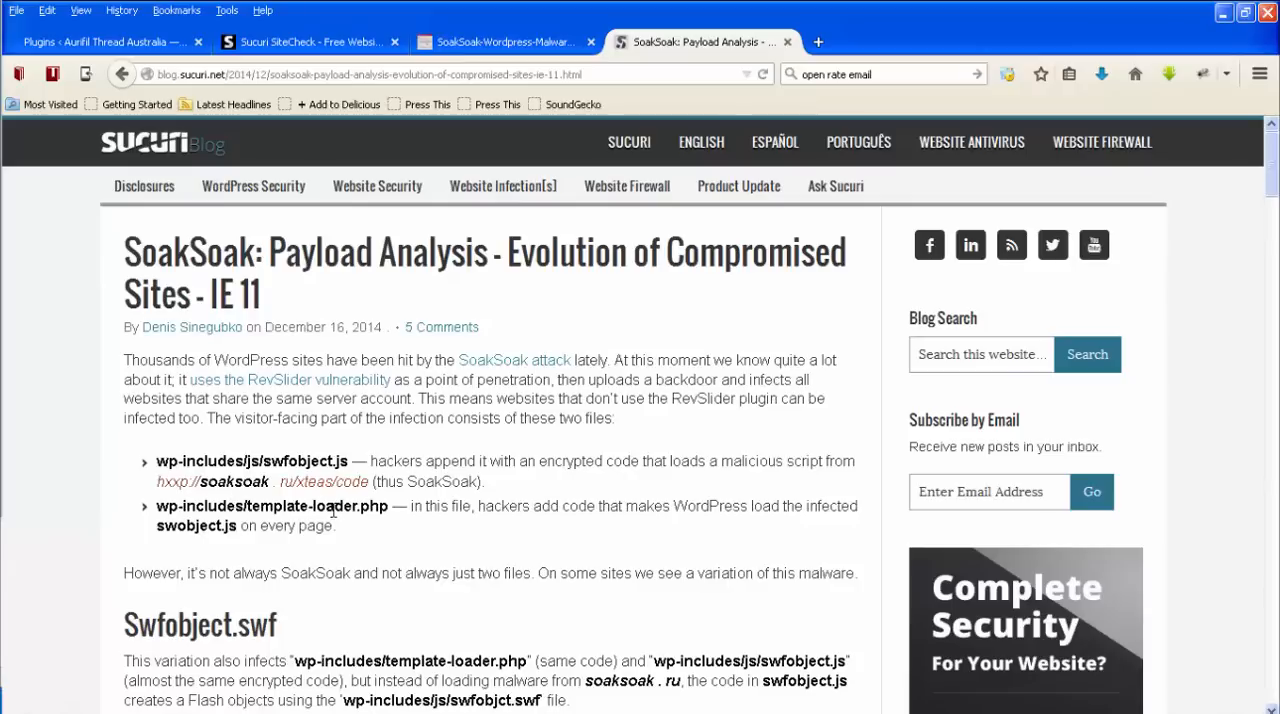
mouse_move(70, 536)
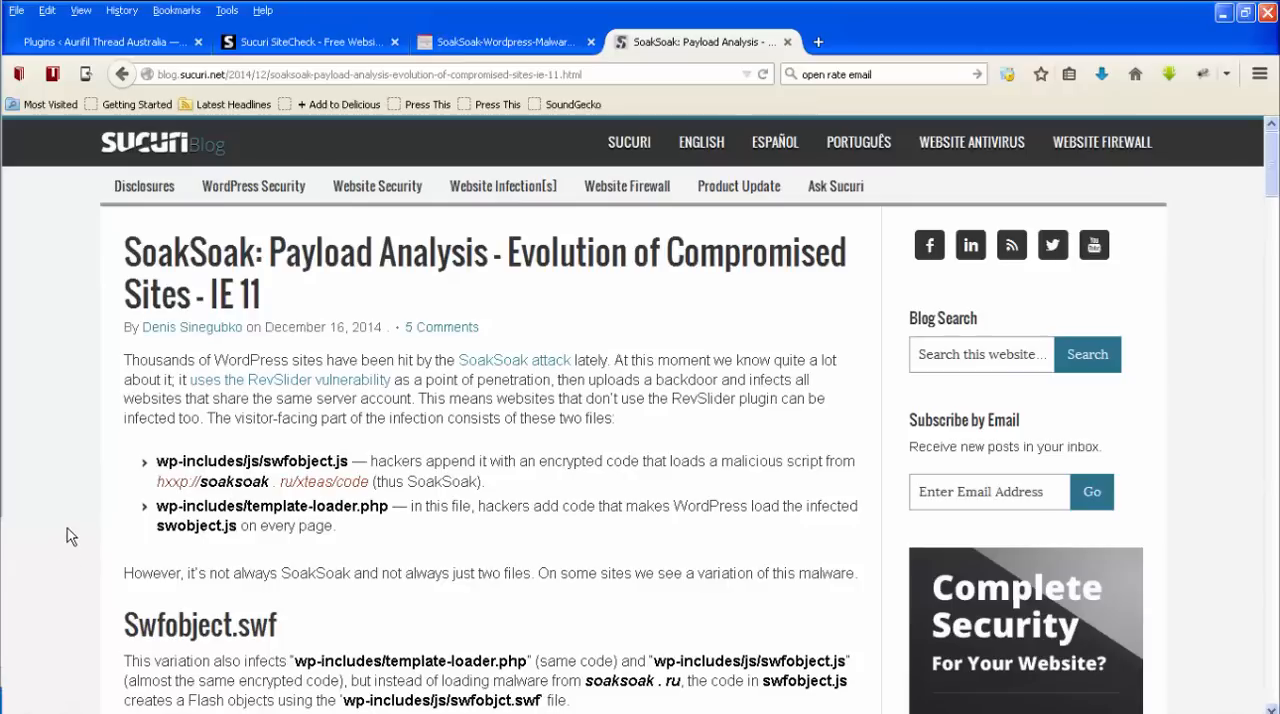
mouse_move(44, 526)
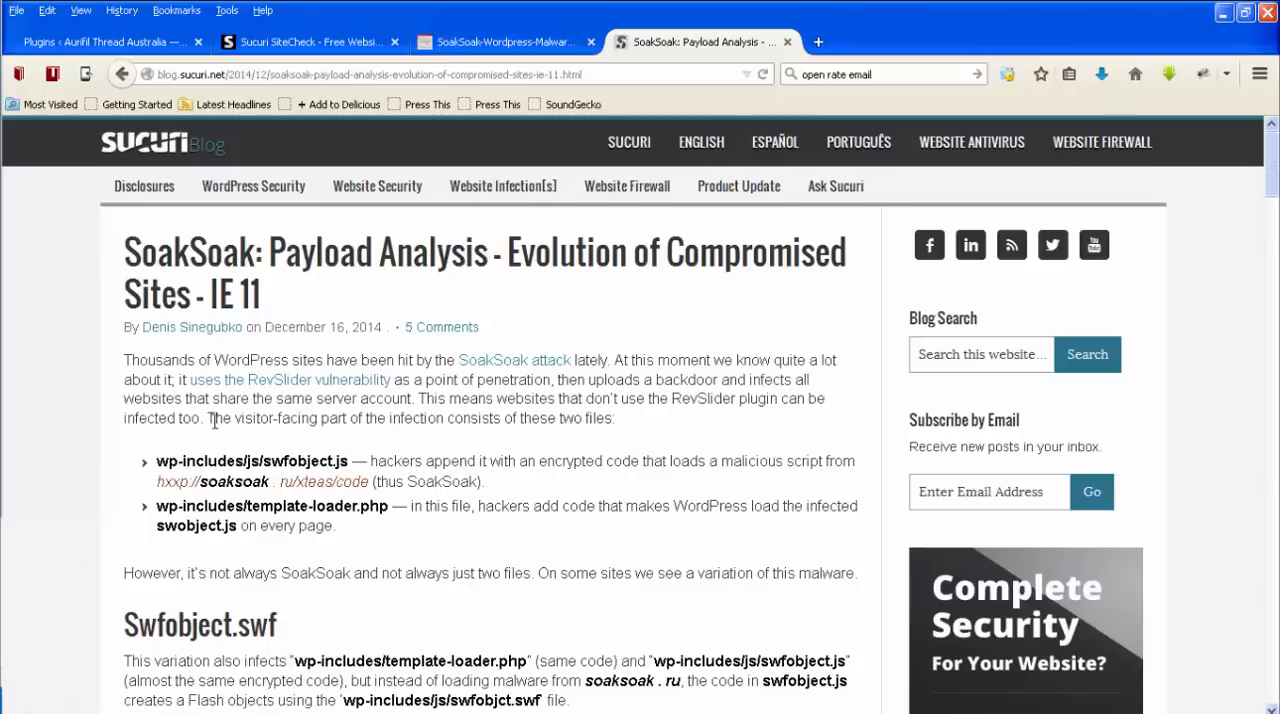
mouse_move(260, 398)
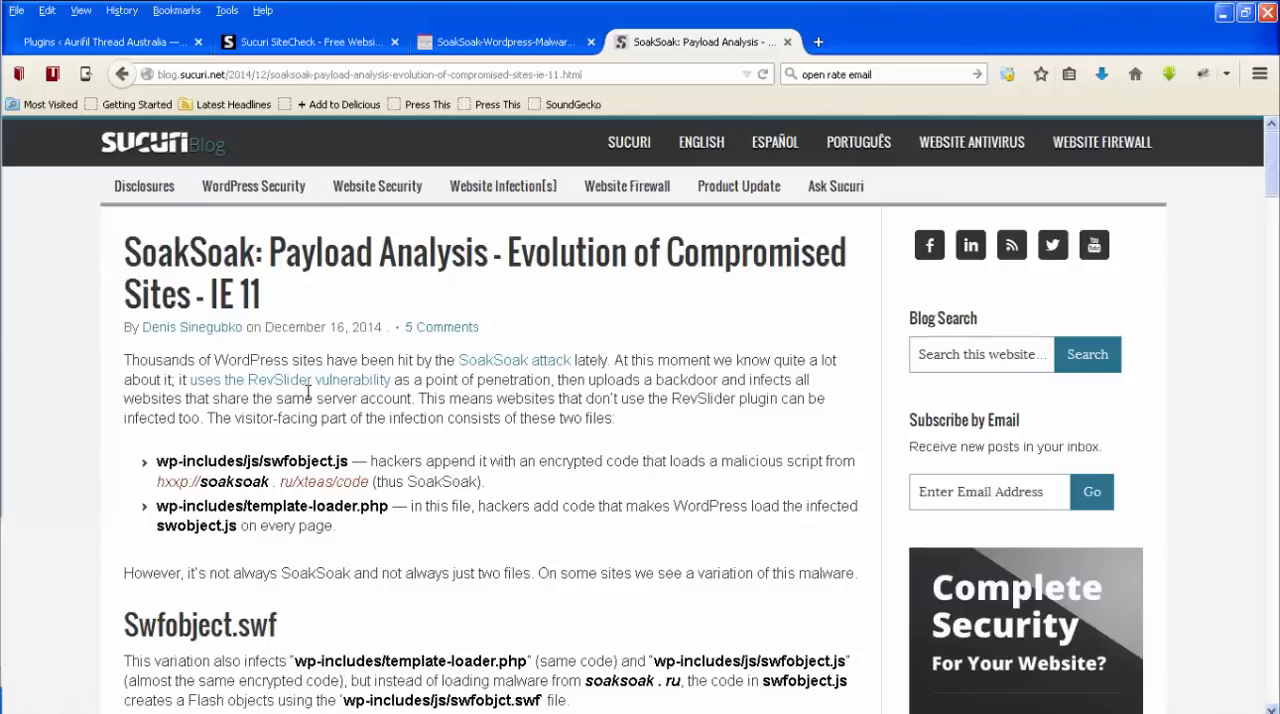
click(310, 42)
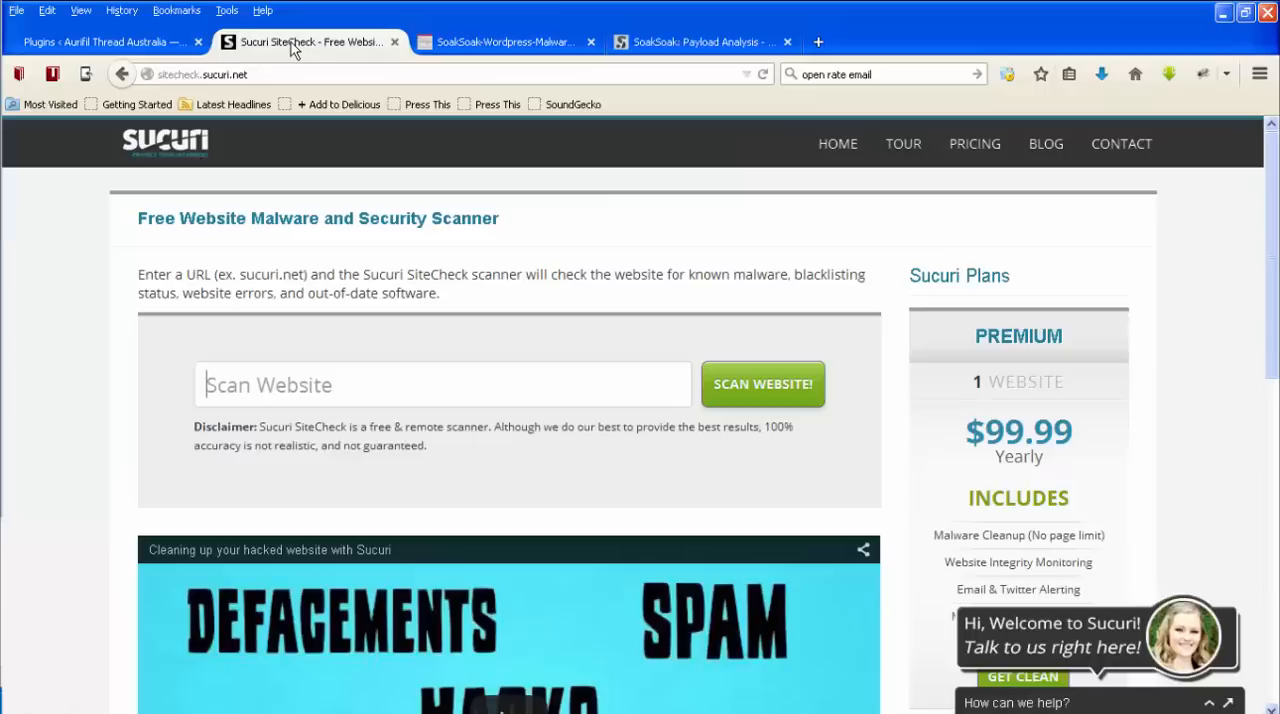
Step: Return to the 'SoakSoak: Payload Analysis' post at its title and opening paragraphs
click(444, 384)
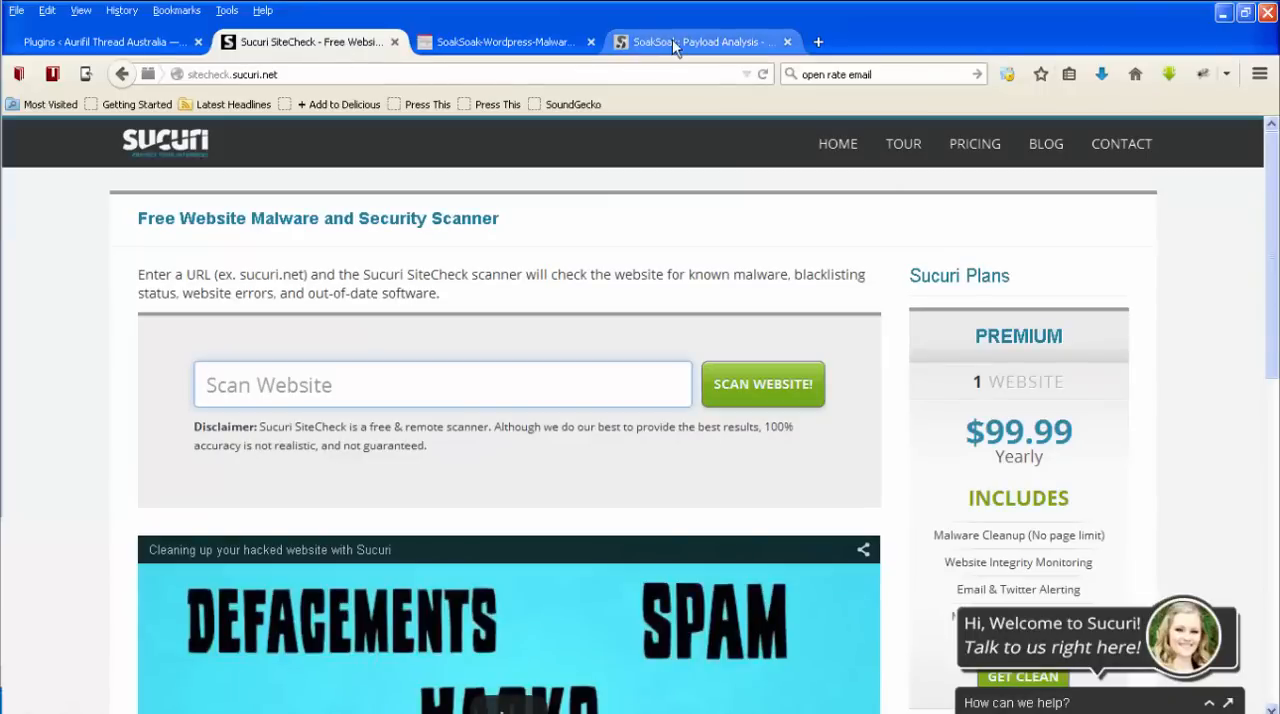
click(700, 42)
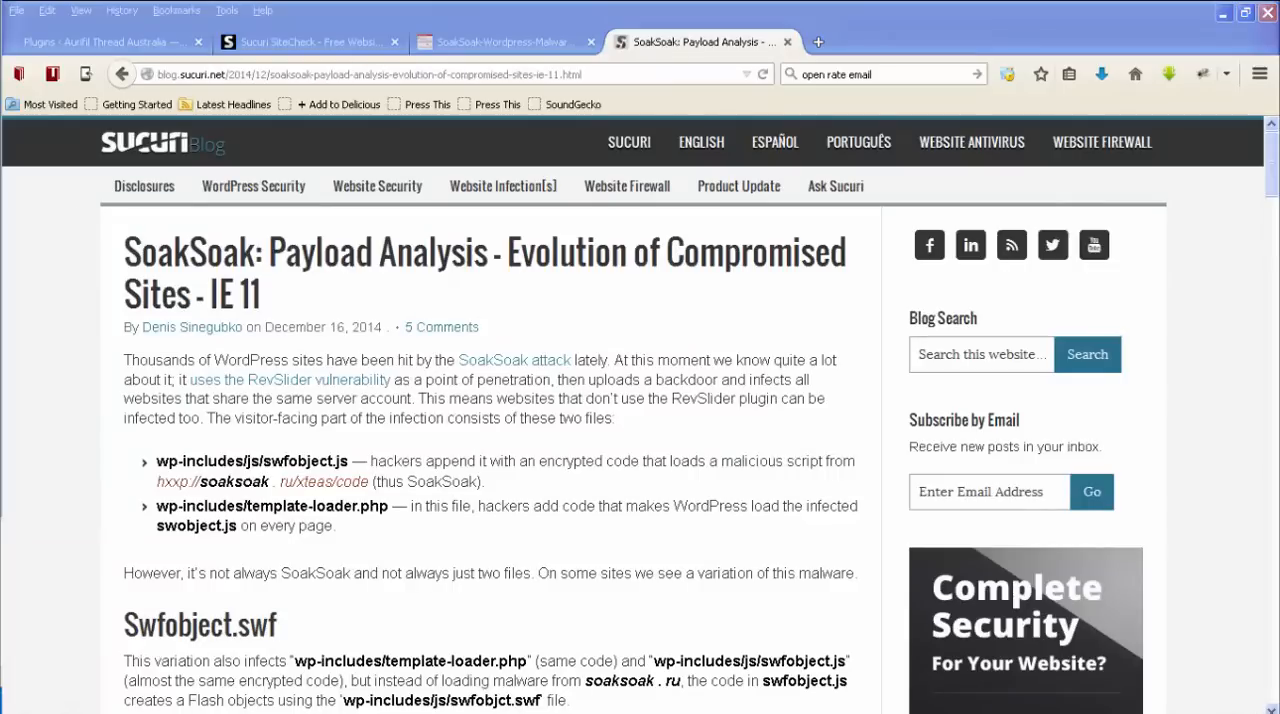
mouse_move(72, 544)
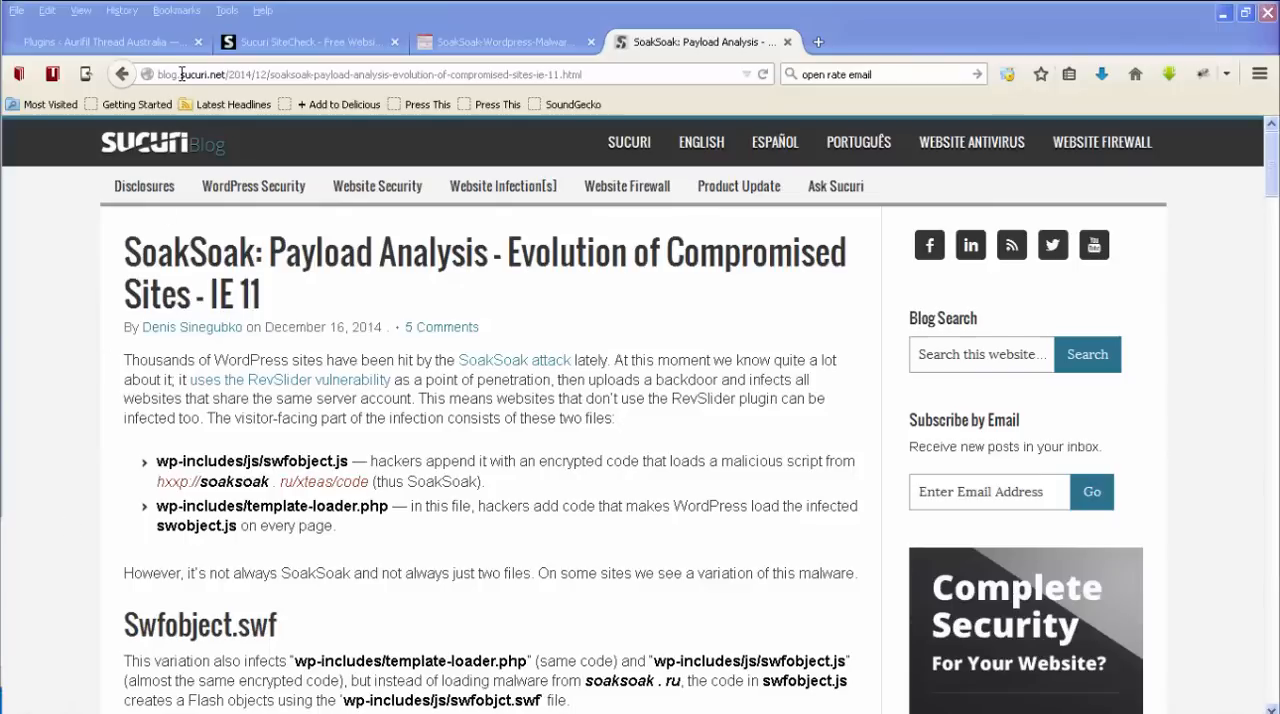
mouse_move(66, 448)
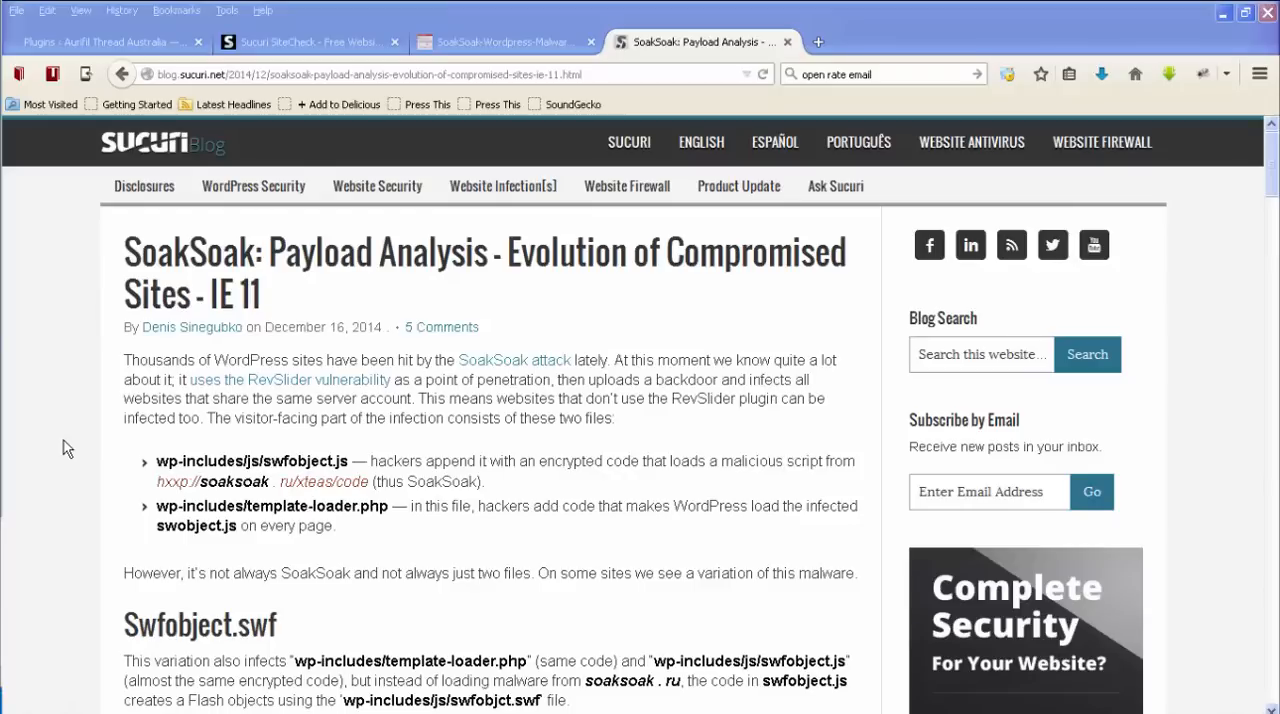
mouse_move(330, 332)
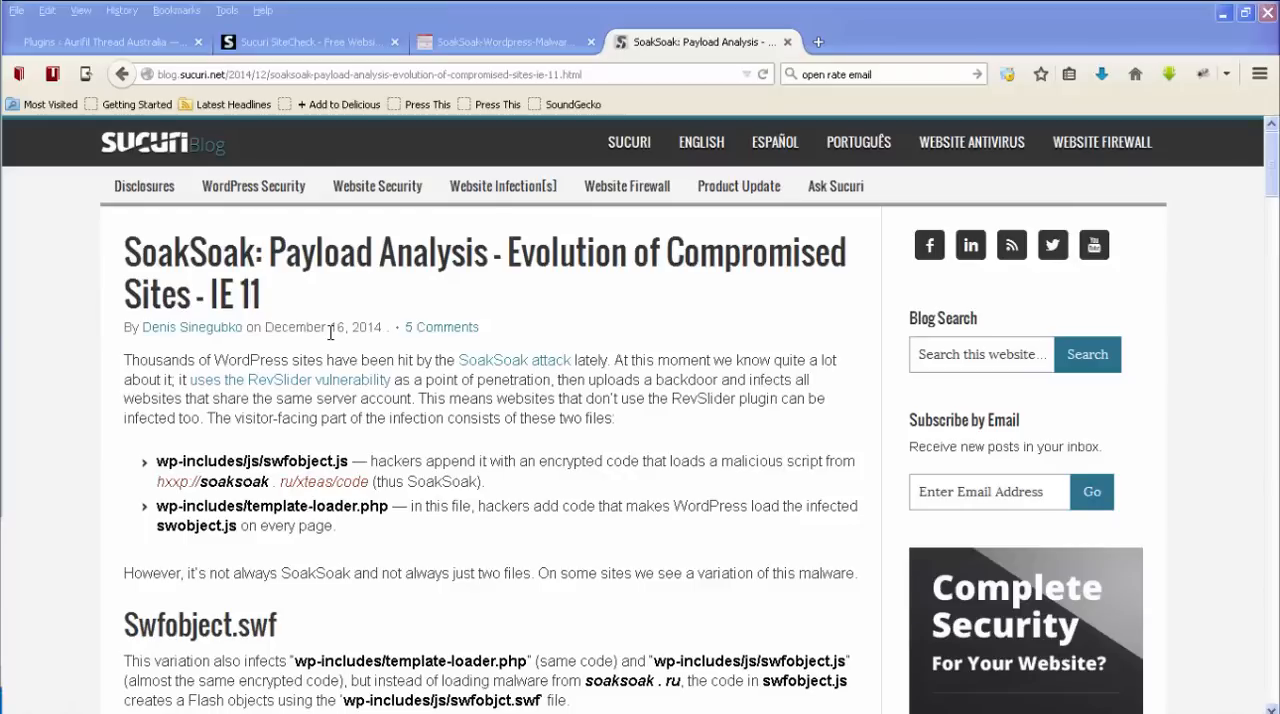
mouse_move(44, 480)
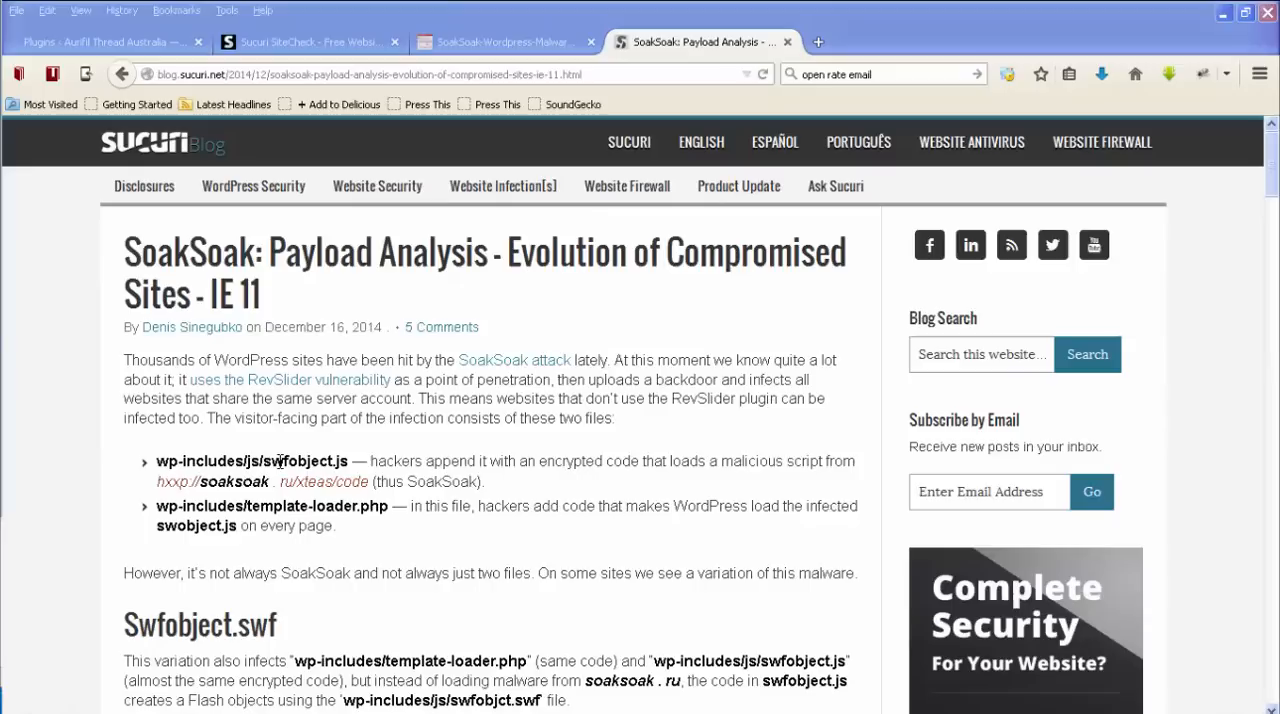
mouse_move(72, 516)
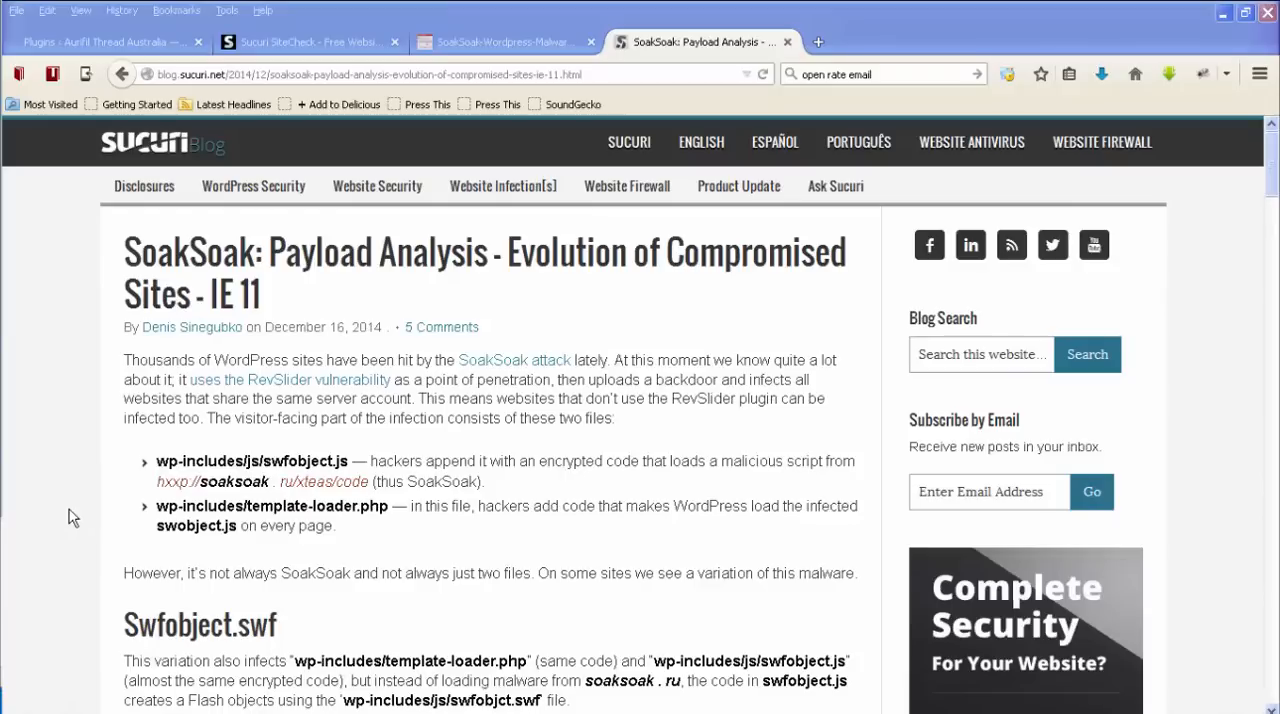
mouse_move(204, 512)
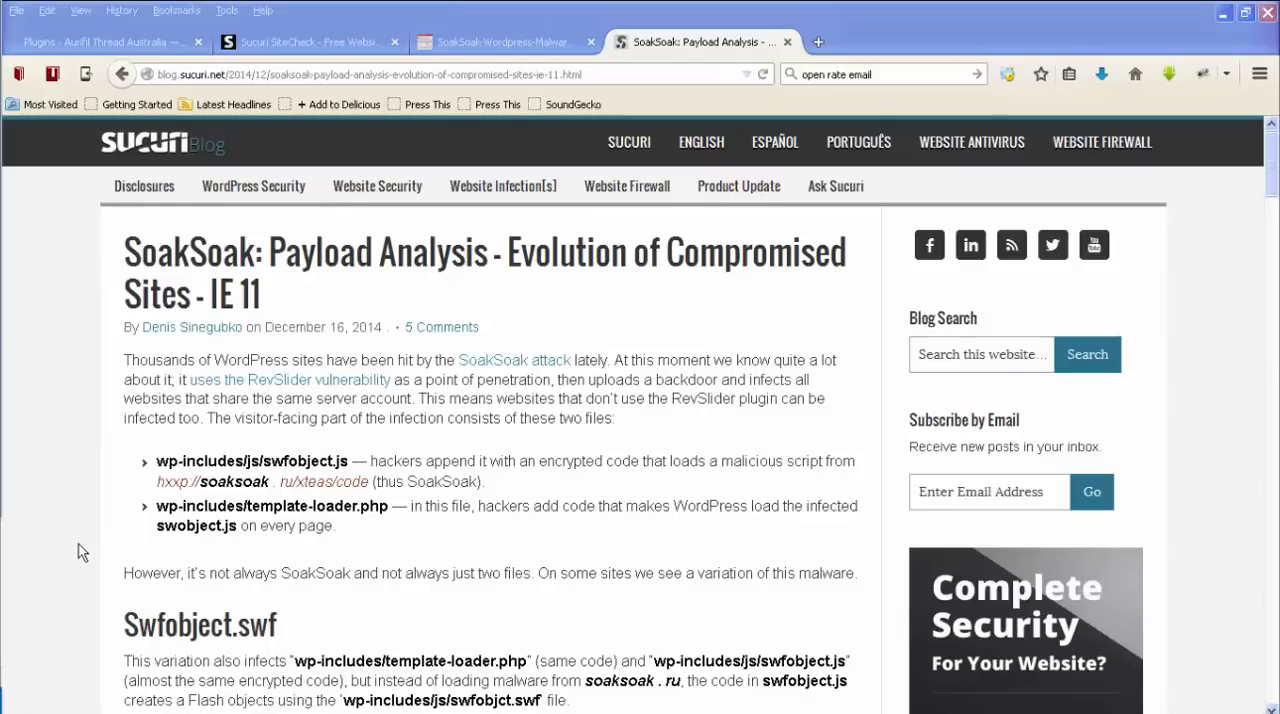
Step: Read down through the Swfobject.swf section to the decoded code and 'What does it do?' paragraph
scroll(down, 3)
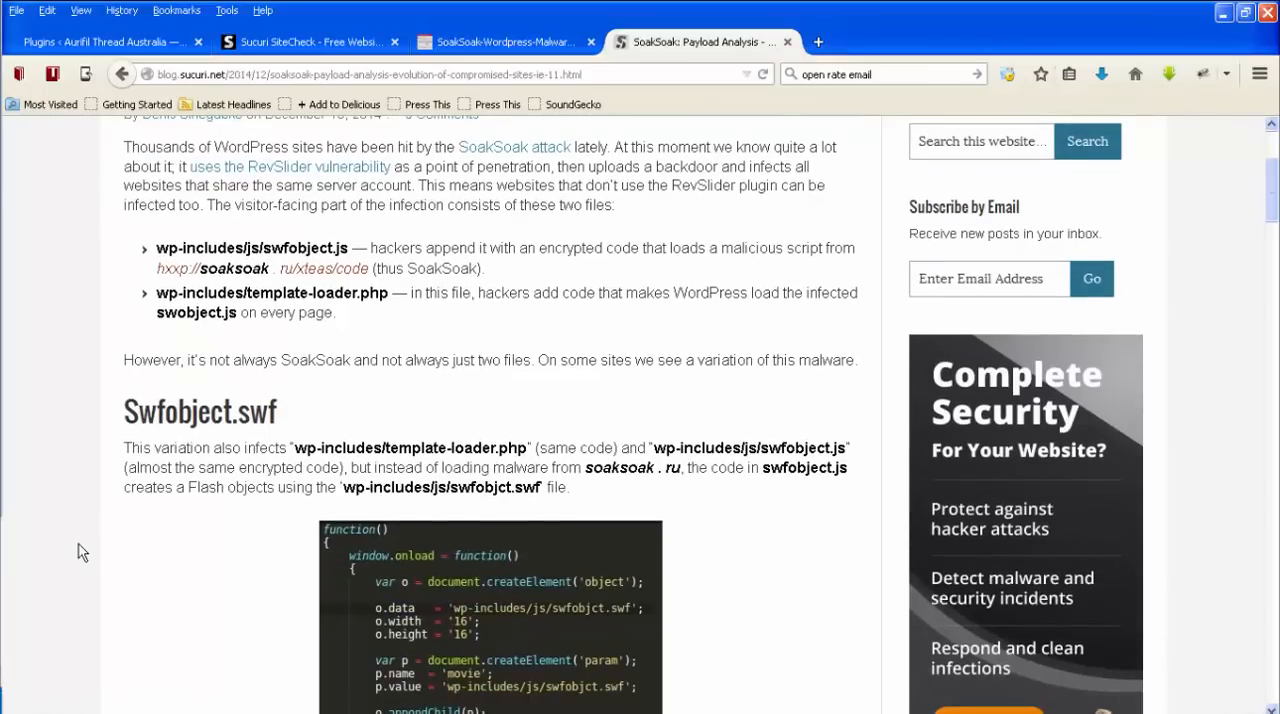
scroll(down, 3)
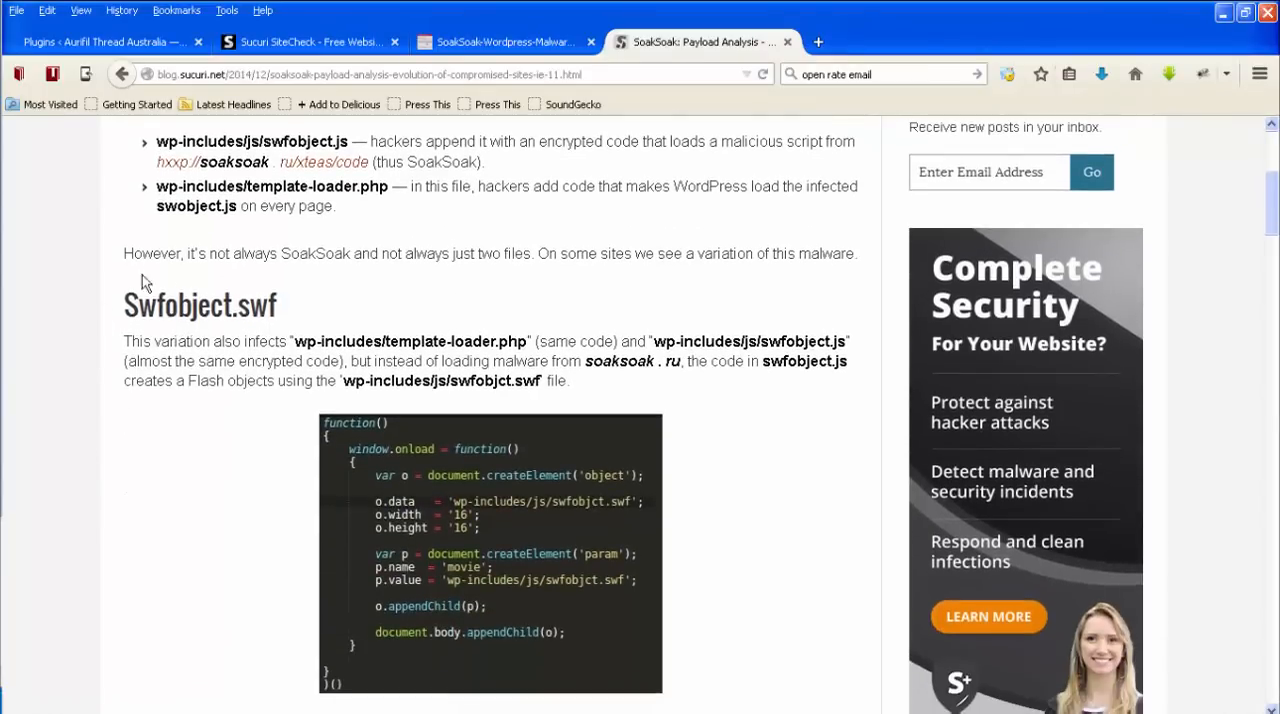
mouse_move(64, 448)
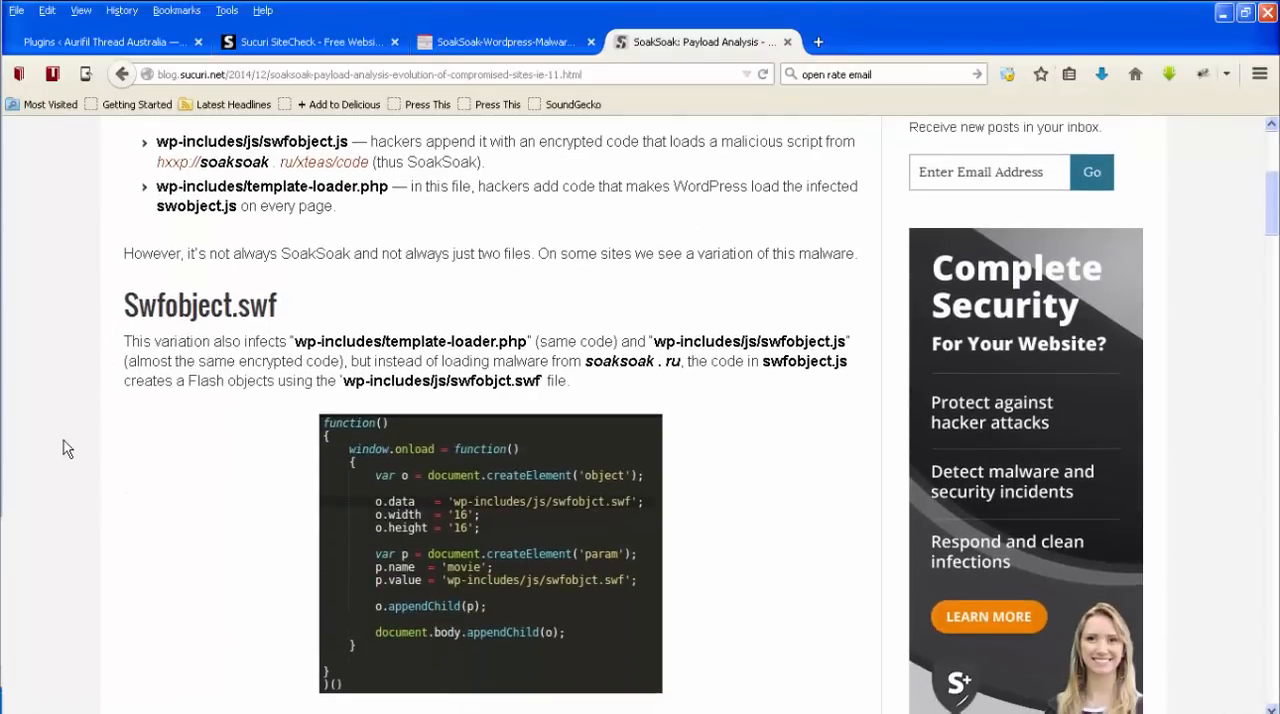
scroll(down, 3)
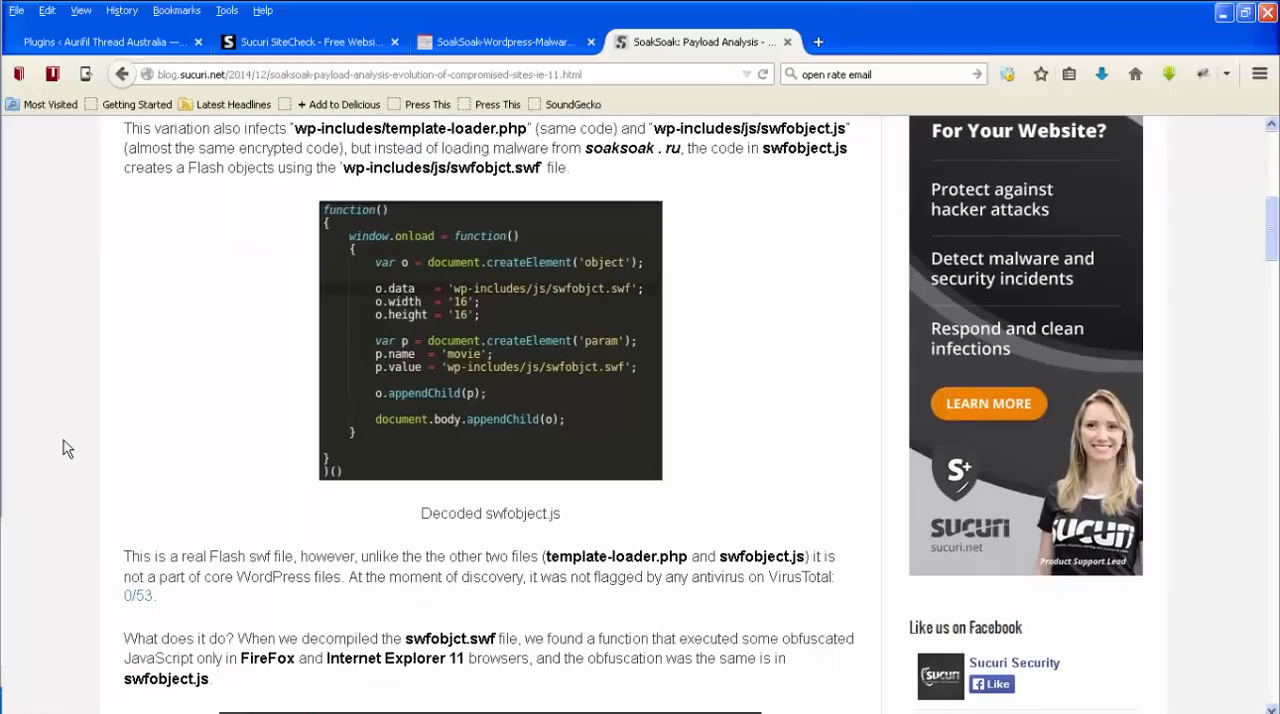
scroll(down, 3)
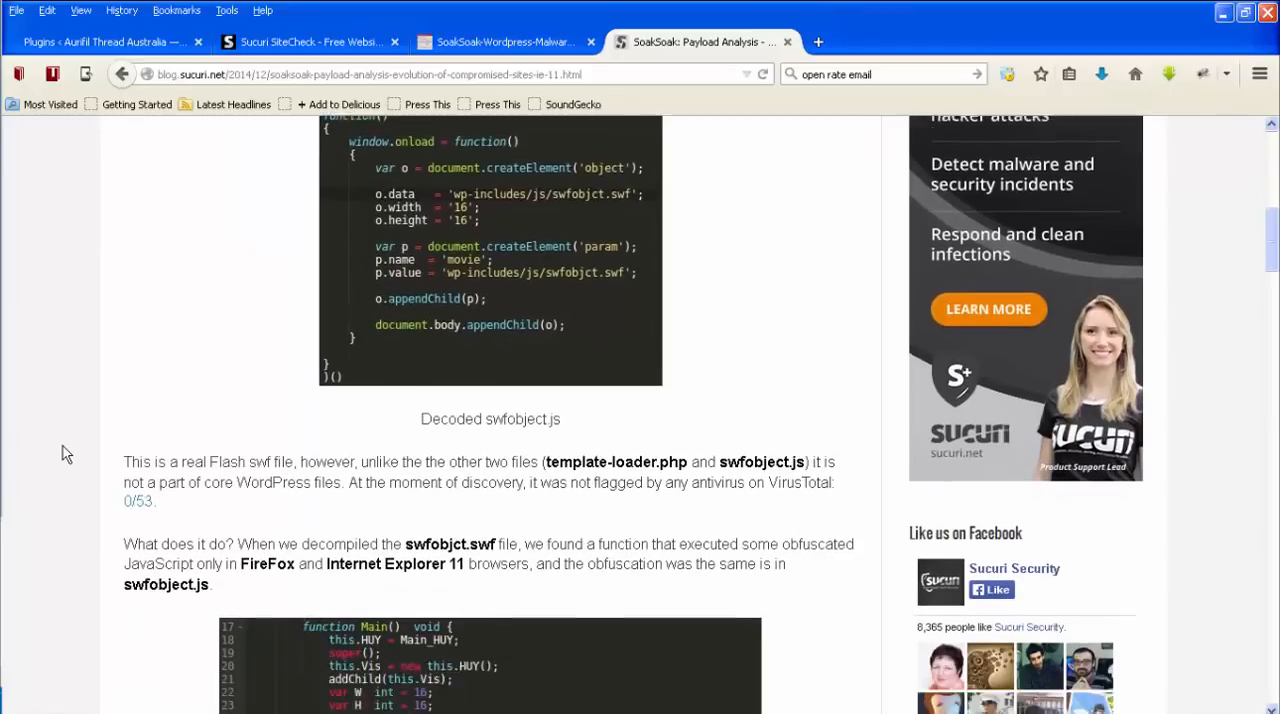
scroll(down, 3)
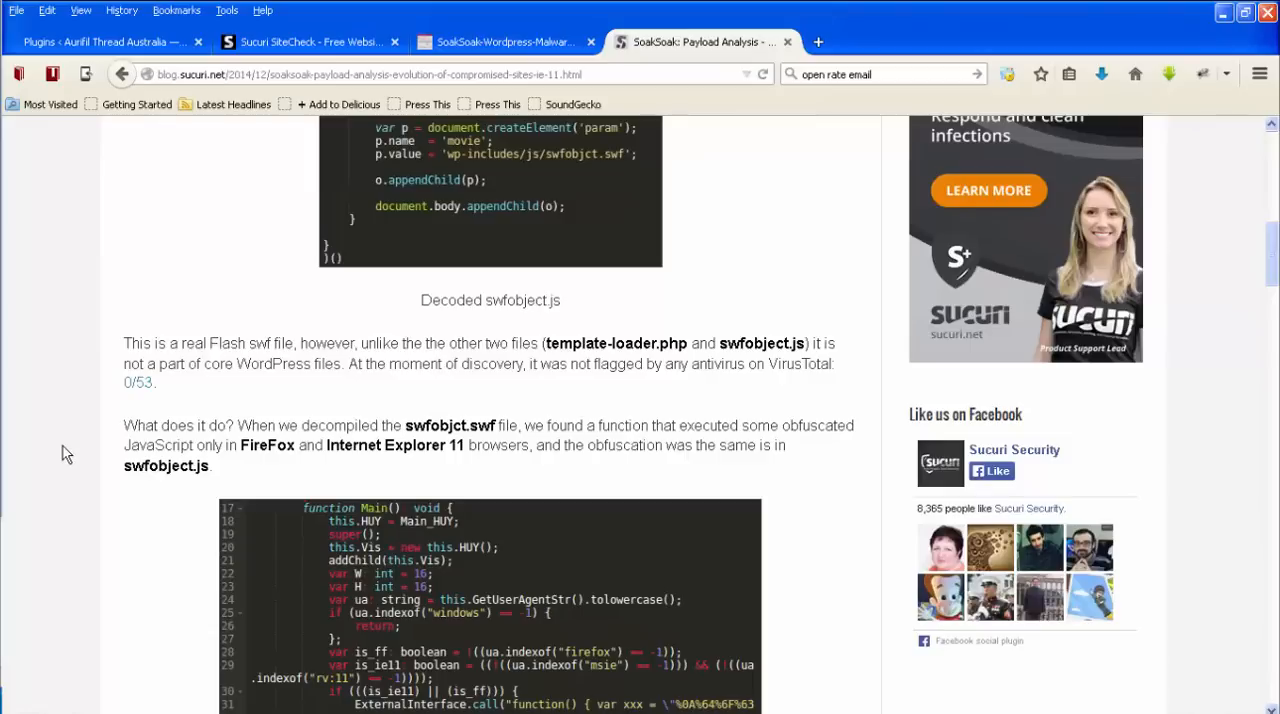
scroll(down, 3)
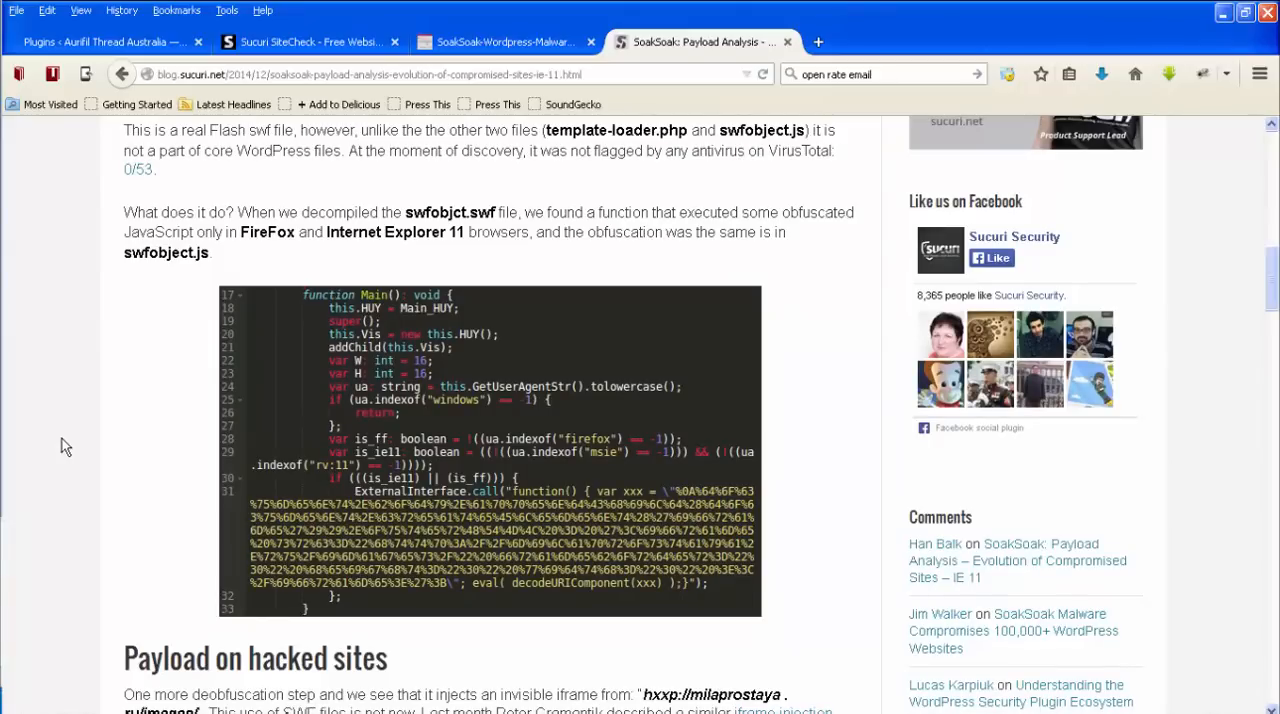
Step: Continue reading to the 'Payload on hacked sites' section on the milaprostaya and soaksoak domains
scroll(down, 3)
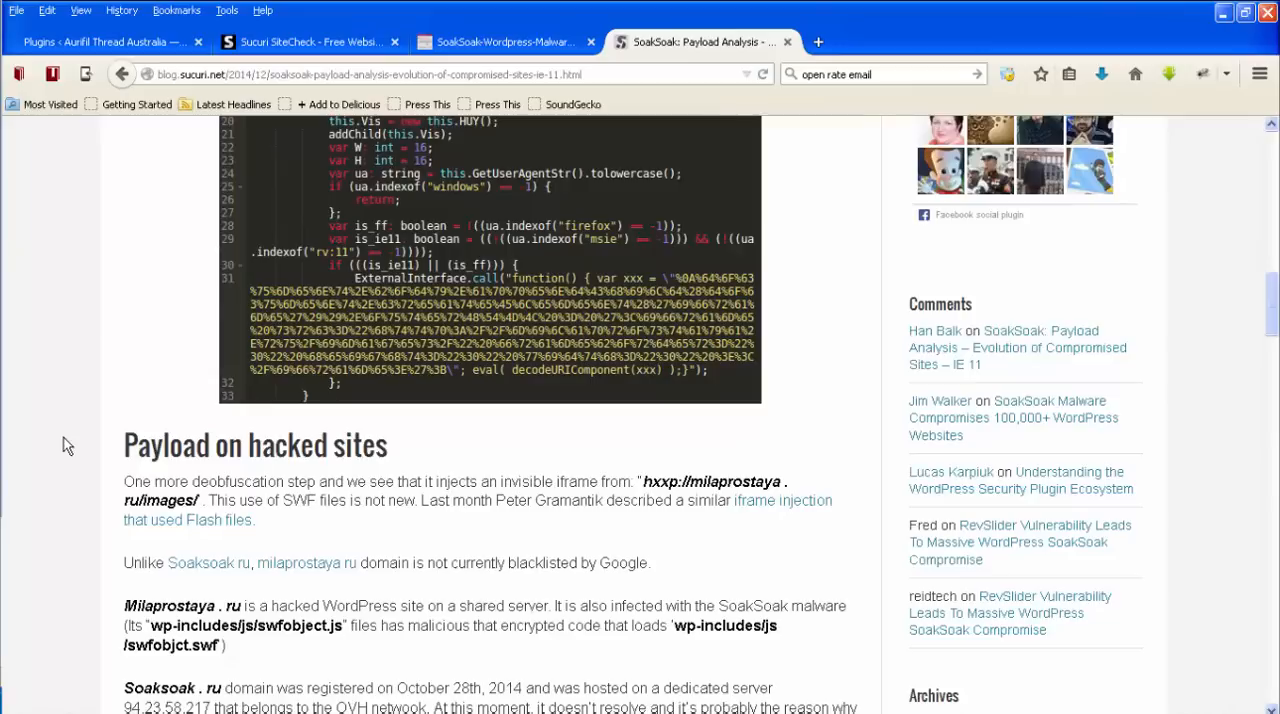
scroll(down, 3)
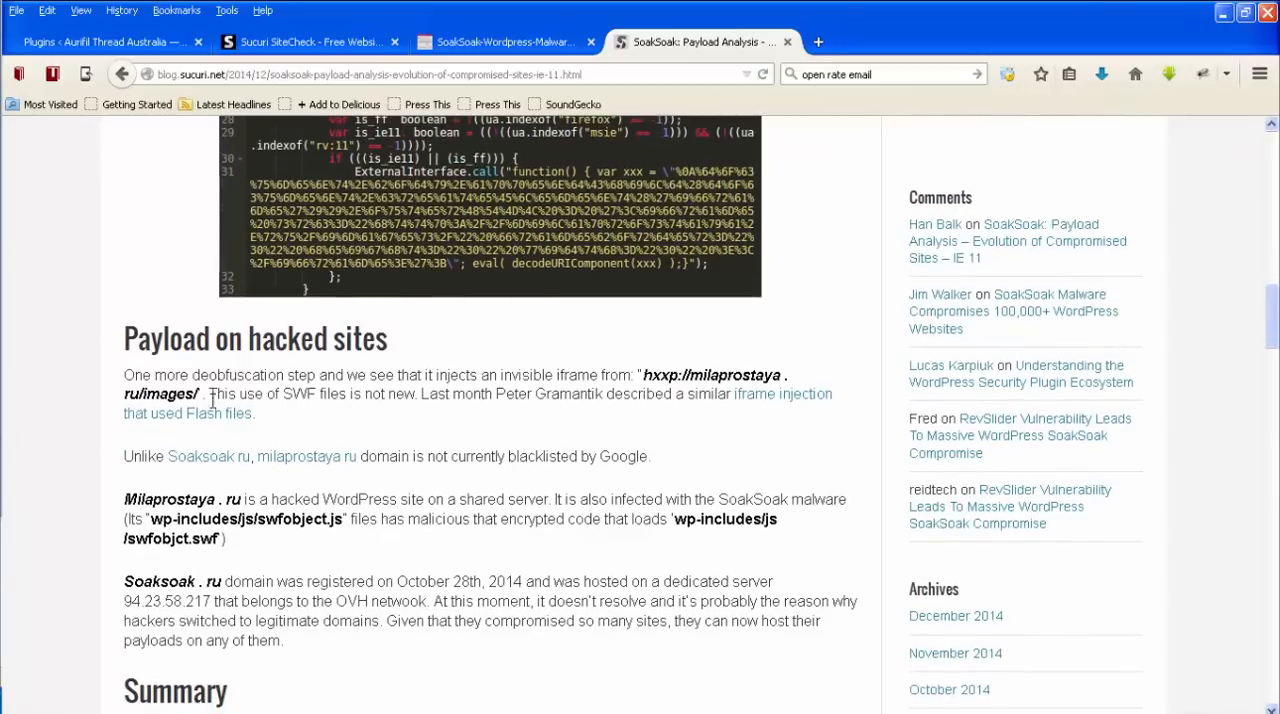
mouse_move(56, 440)
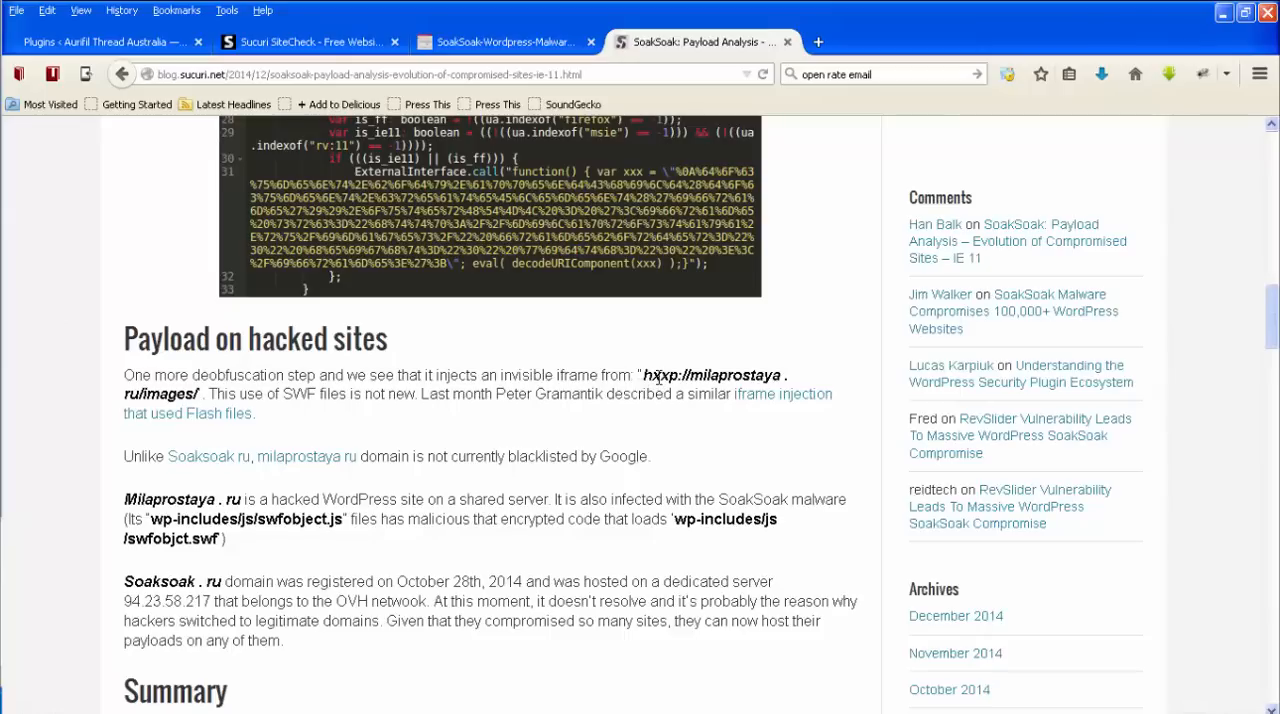
mouse_move(16, 516)
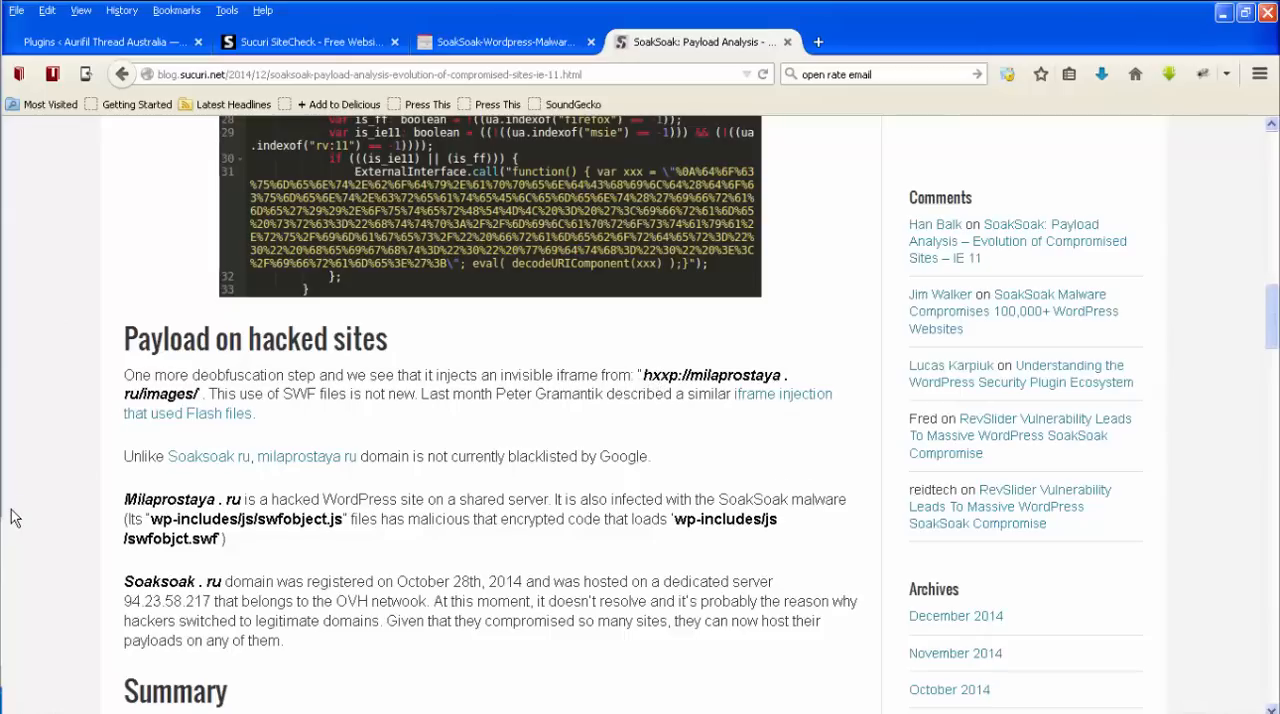
mouse_move(28, 490)
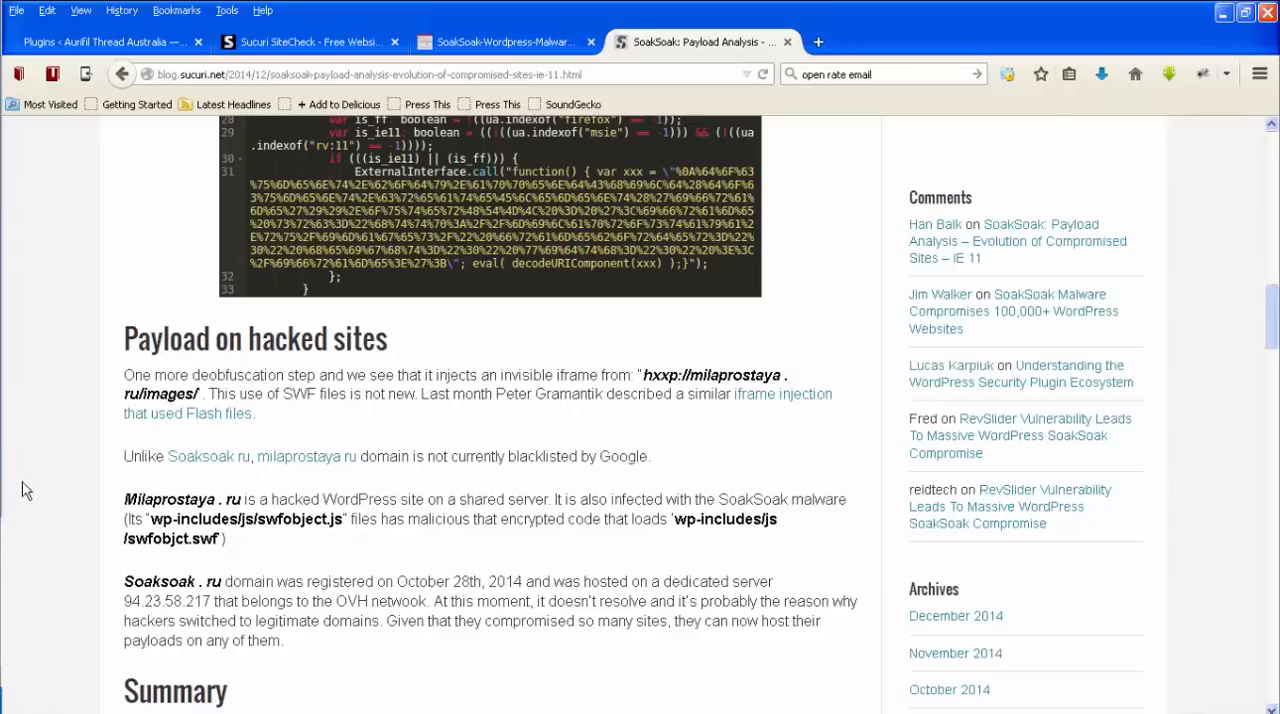
mouse_move(84, 500)
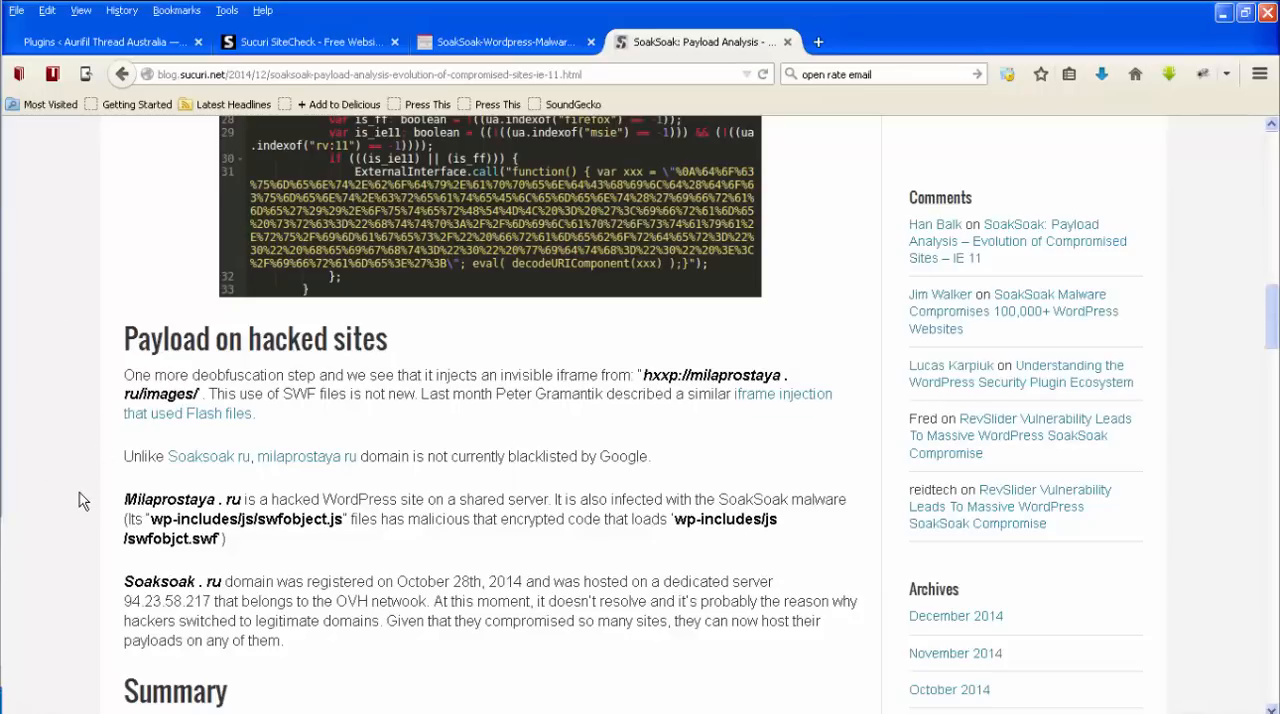
Step: Reach the Summary's cleanup advice and the 'Scan your website for free' box at the post's end
scroll(down, 3)
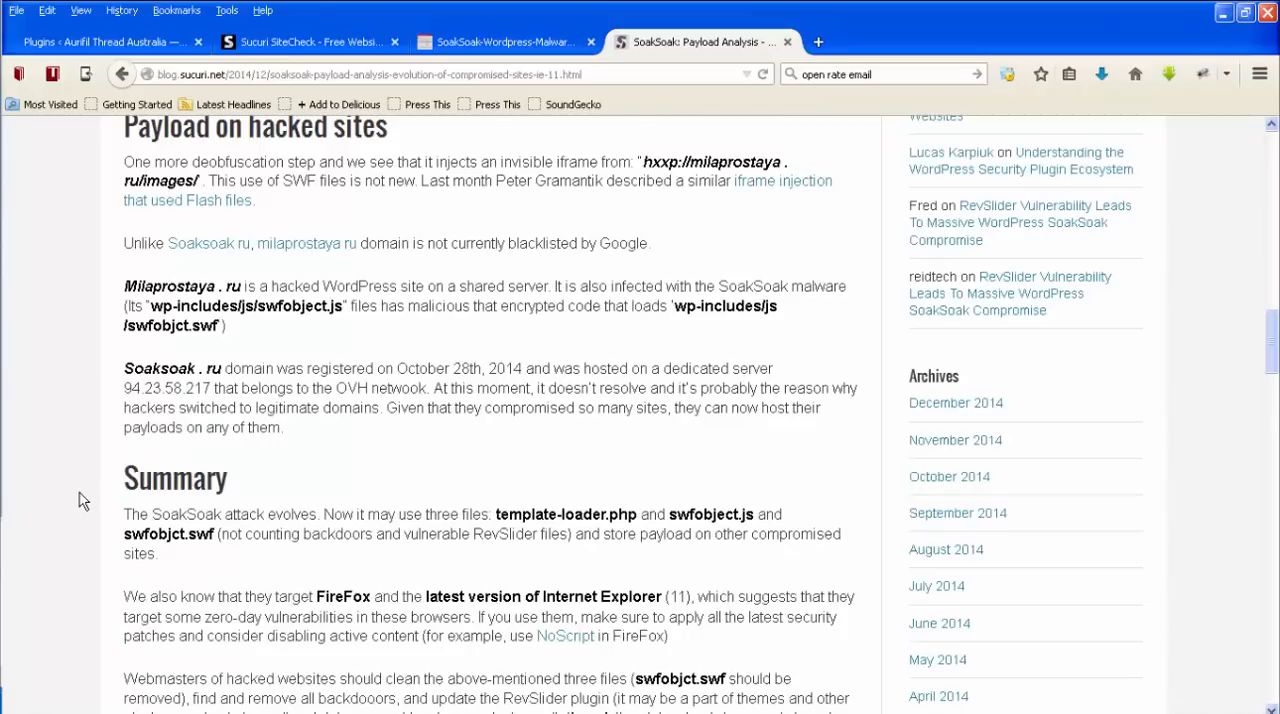
mouse_move(72, 490)
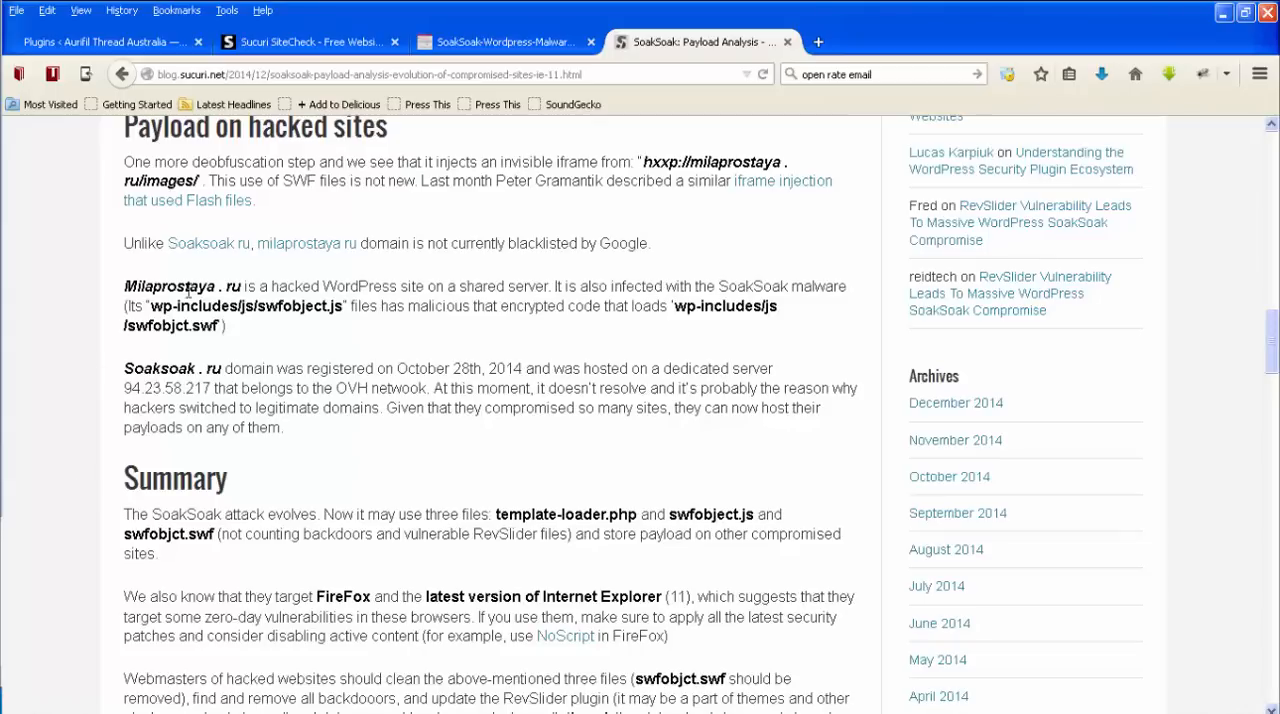
mouse_move(62, 484)
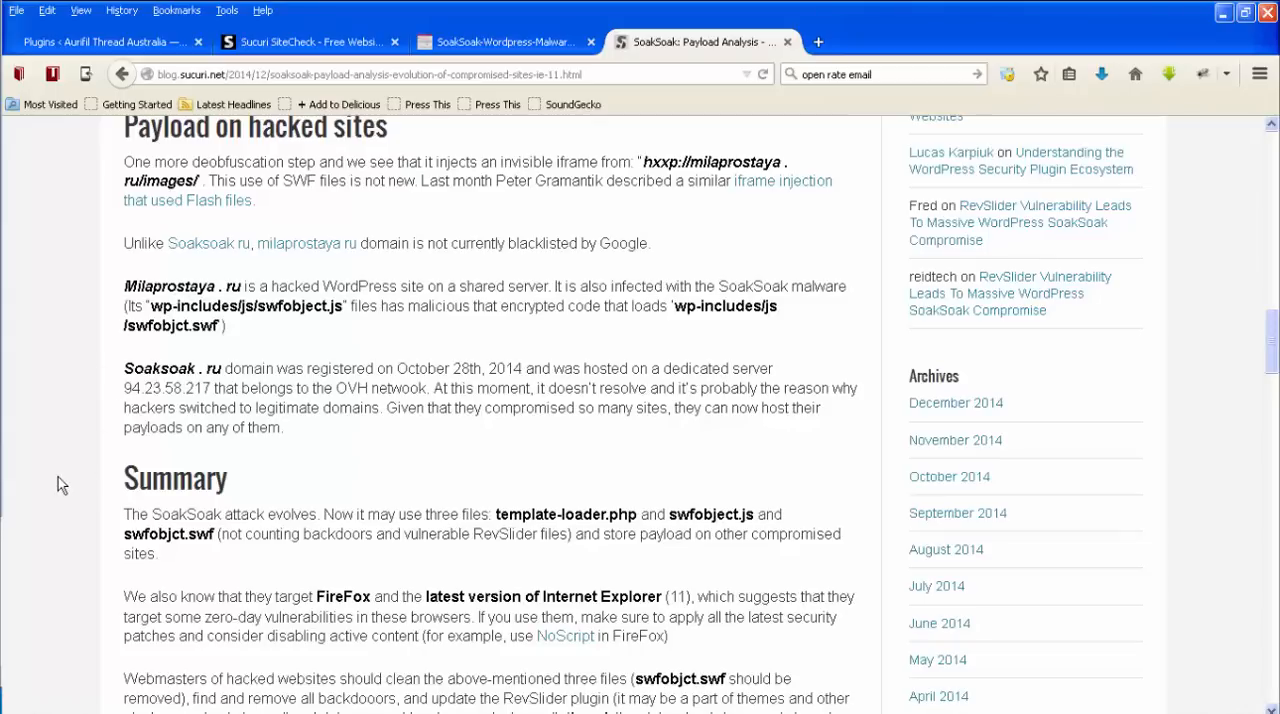
mouse_move(78, 374)
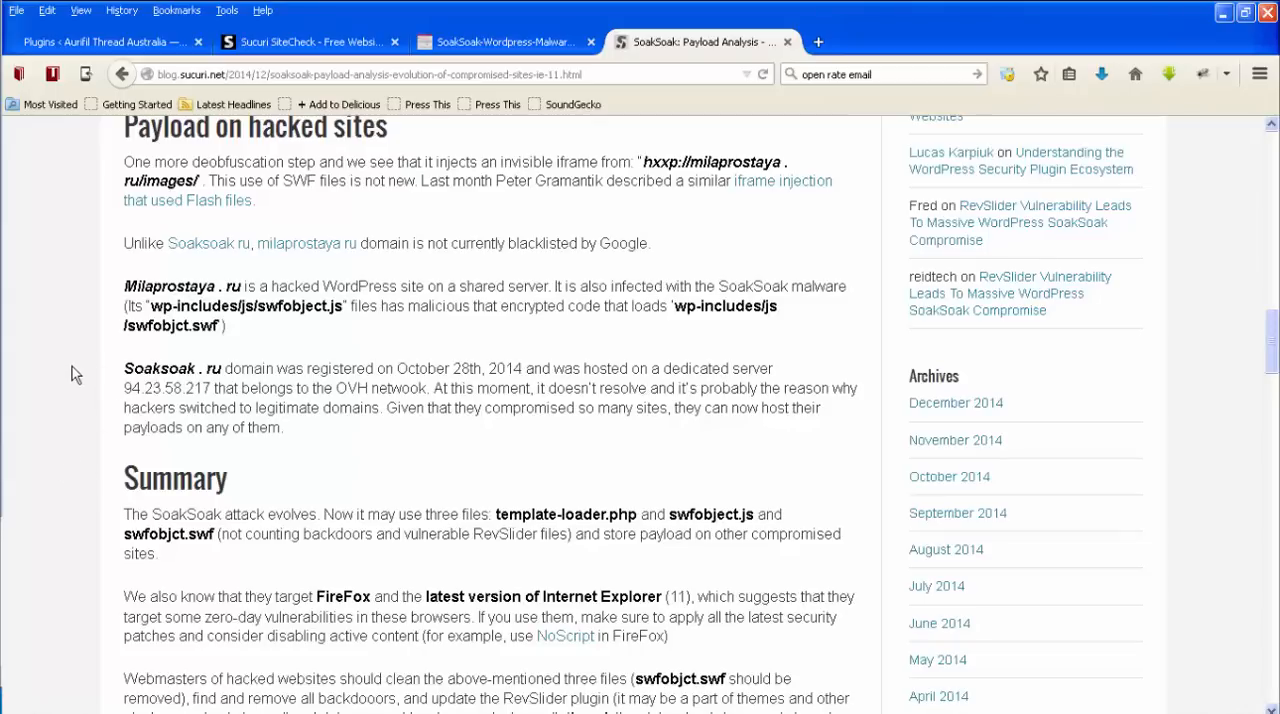
scroll(down, 3)
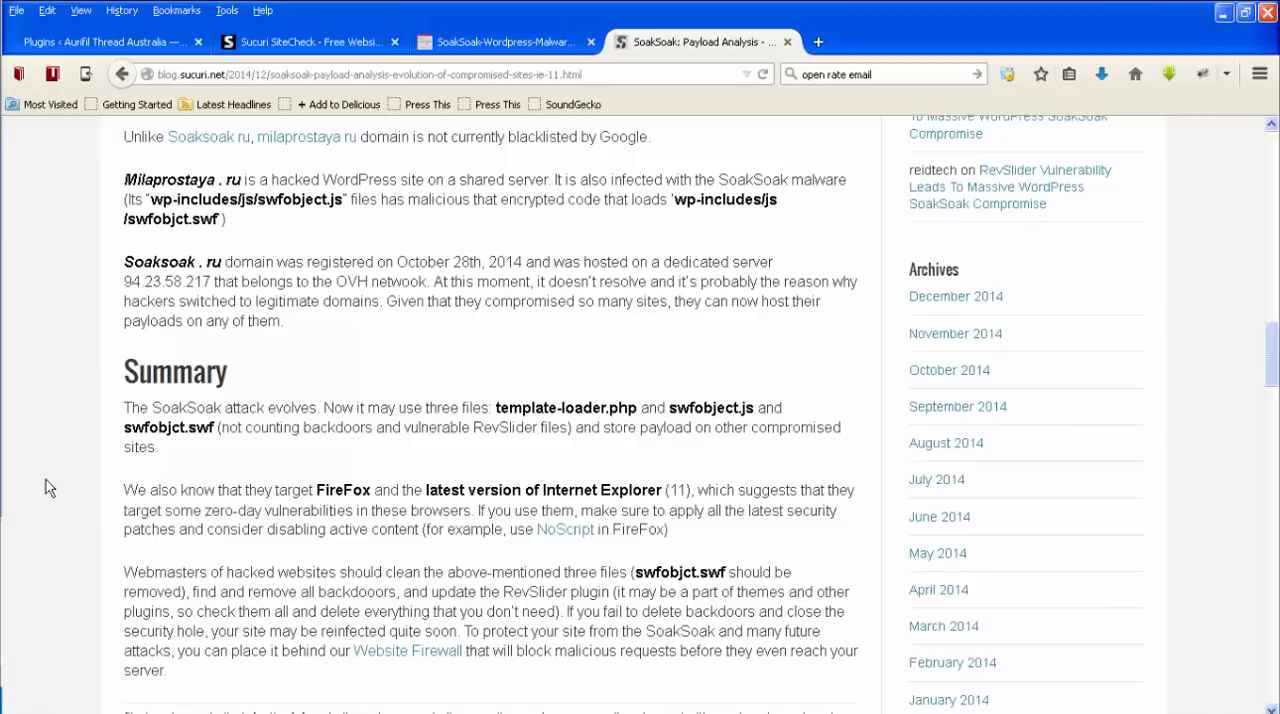
mouse_move(504, 472)
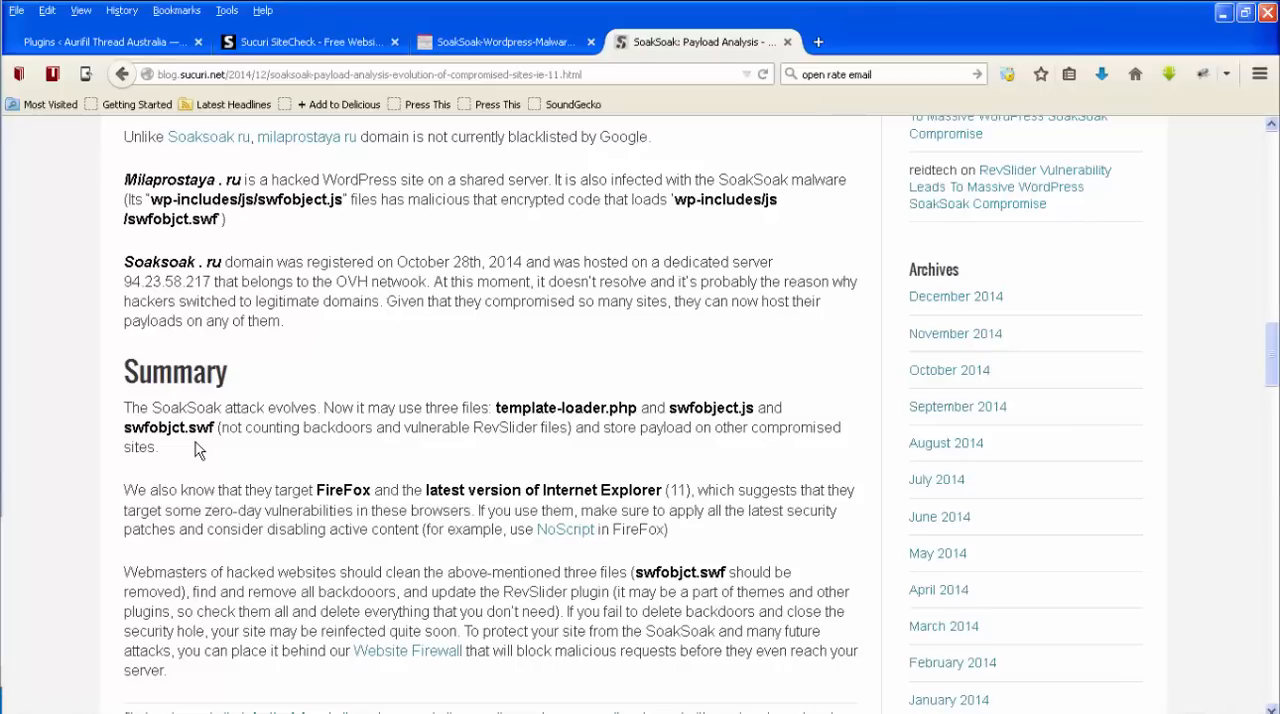
mouse_move(52, 580)
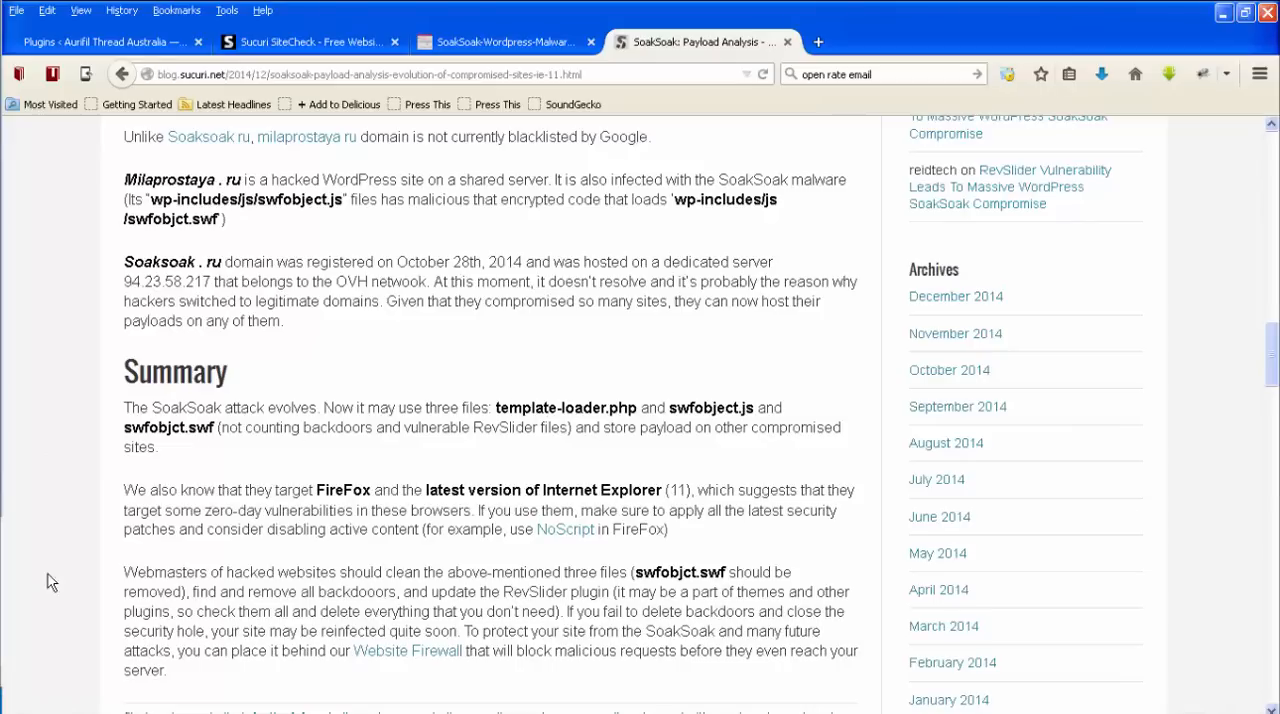
mouse_move(52, 576)
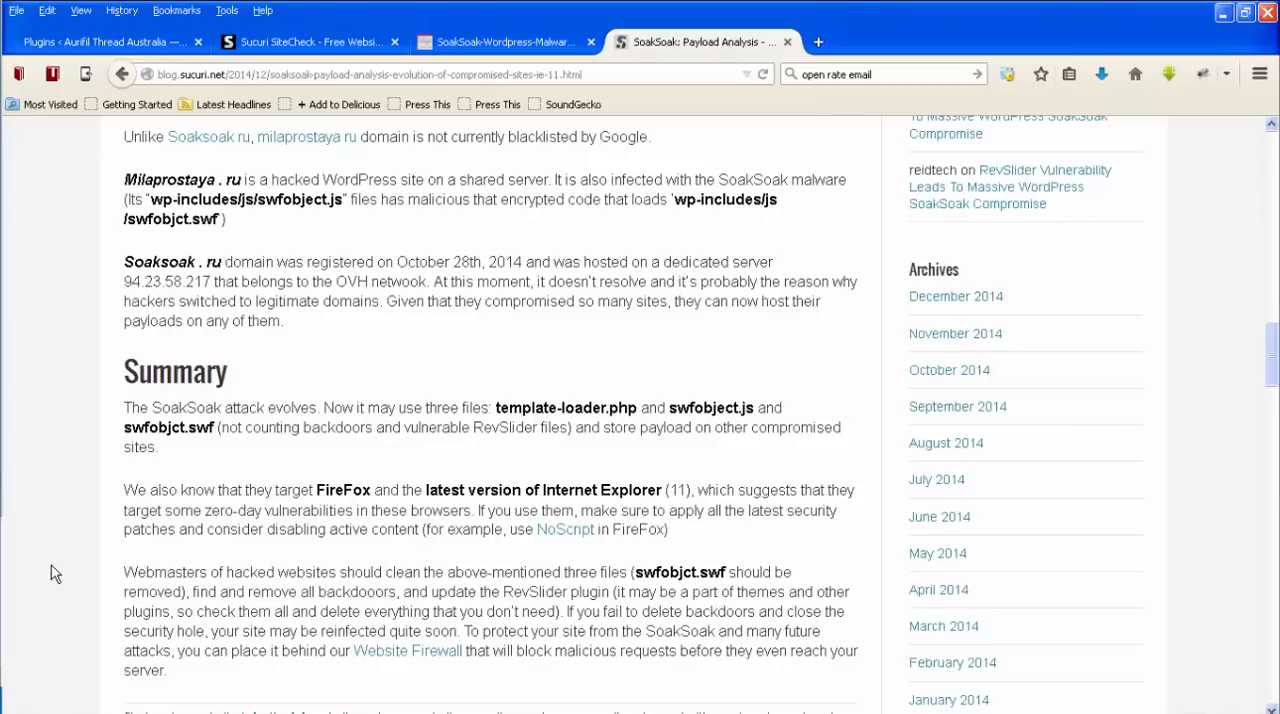
scroll(down, 3)
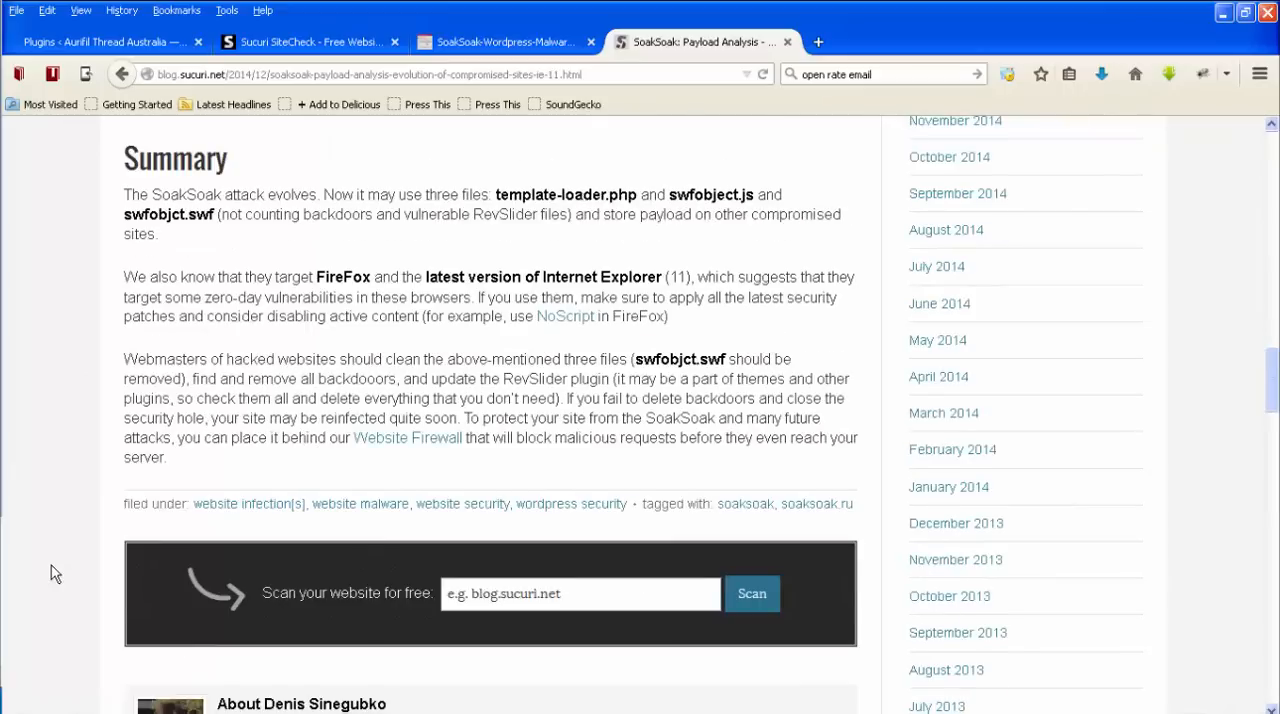